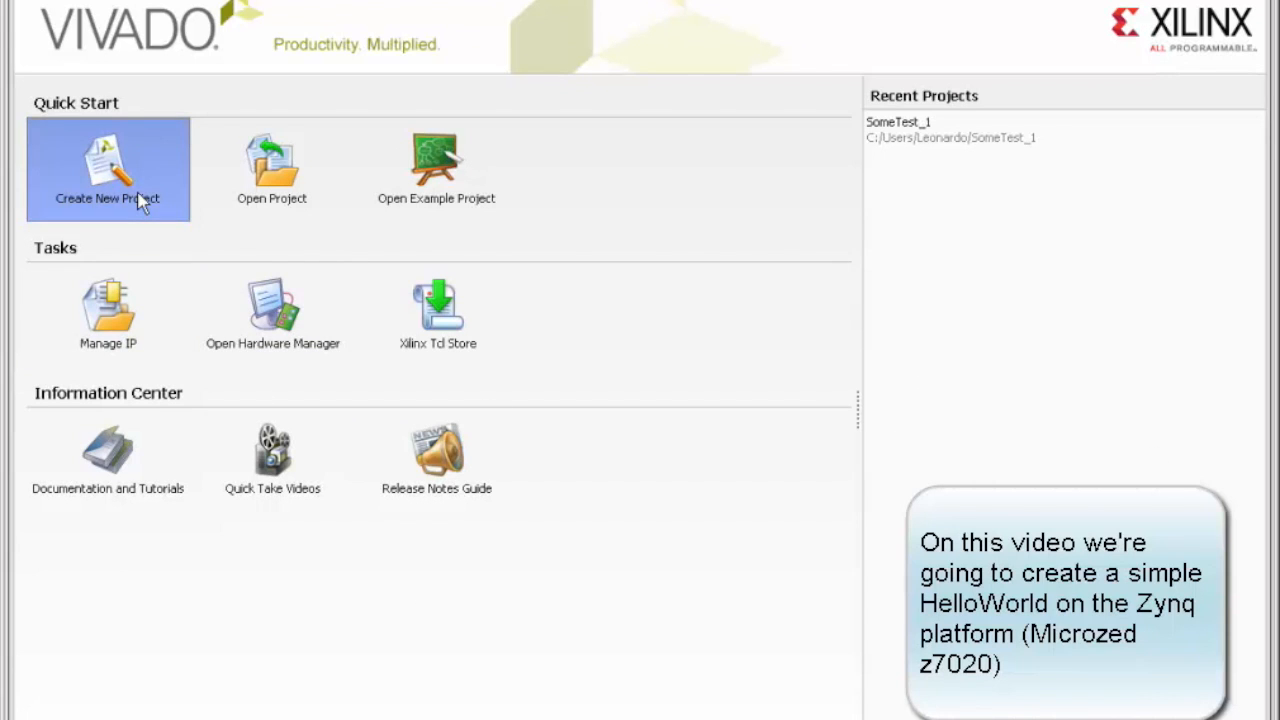
- Name the new RTL project helloWorldZynq, skipping sources, existing IP and constraints
{"action": "left_click", "coordinate": [107, 168]}
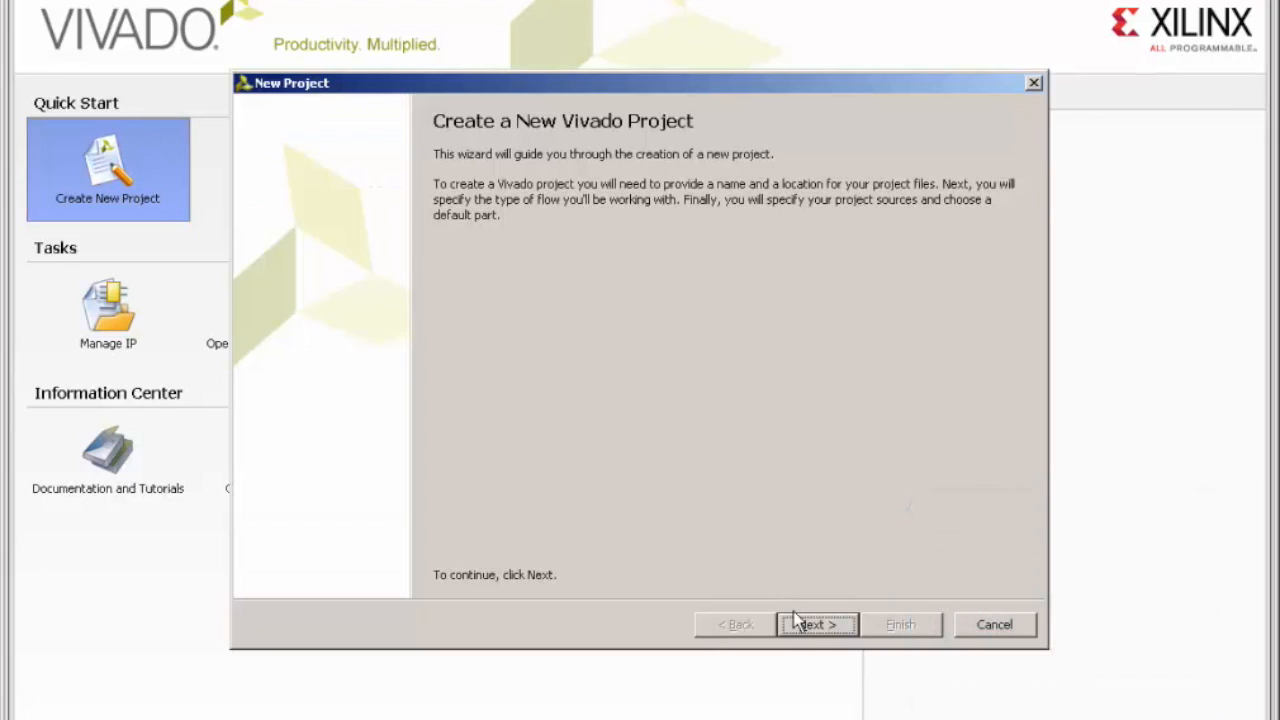
{"action": "left_click", "coordinate": [817, 624]}
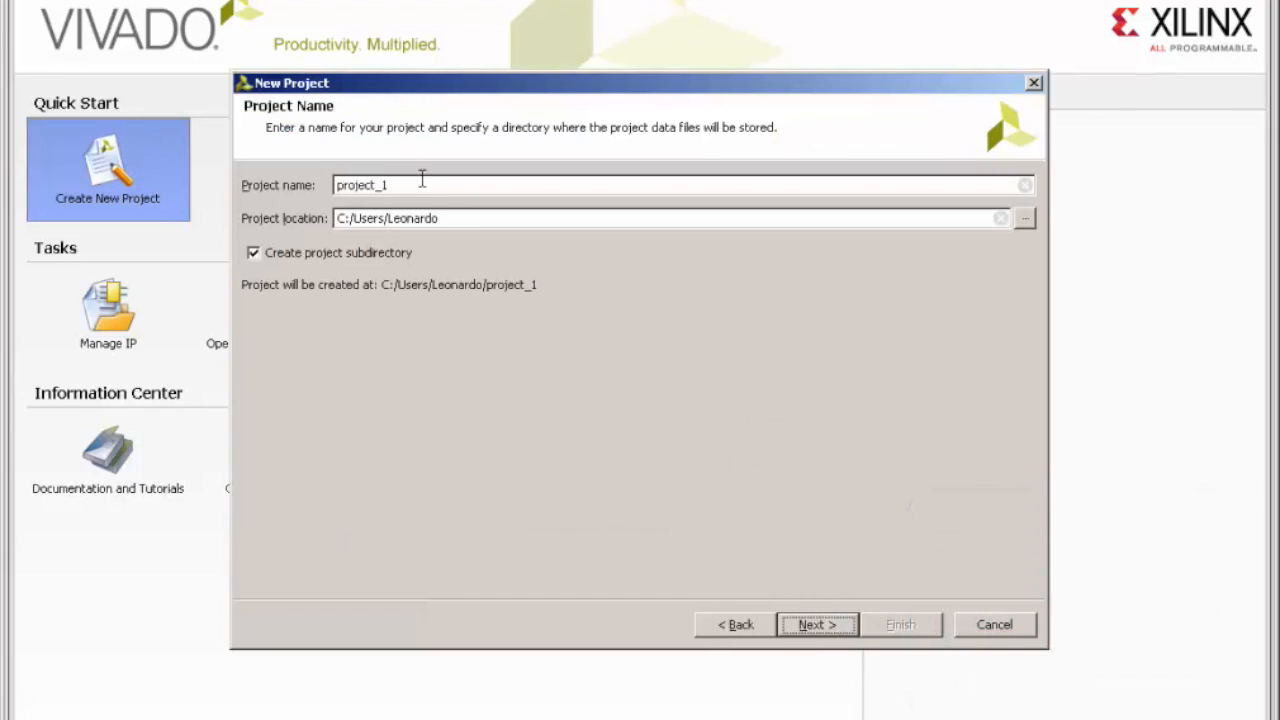
{"action": "type", "text": "hell"}
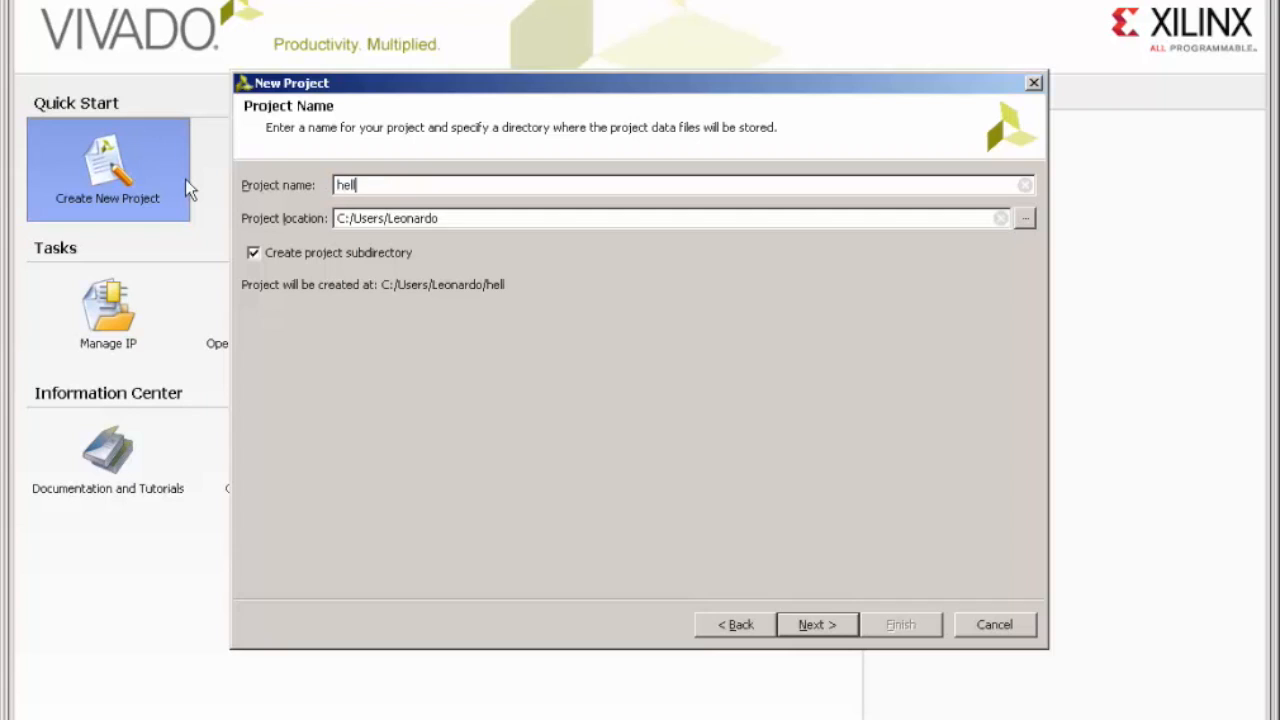
{"action": "type", "text": "loWorld"}
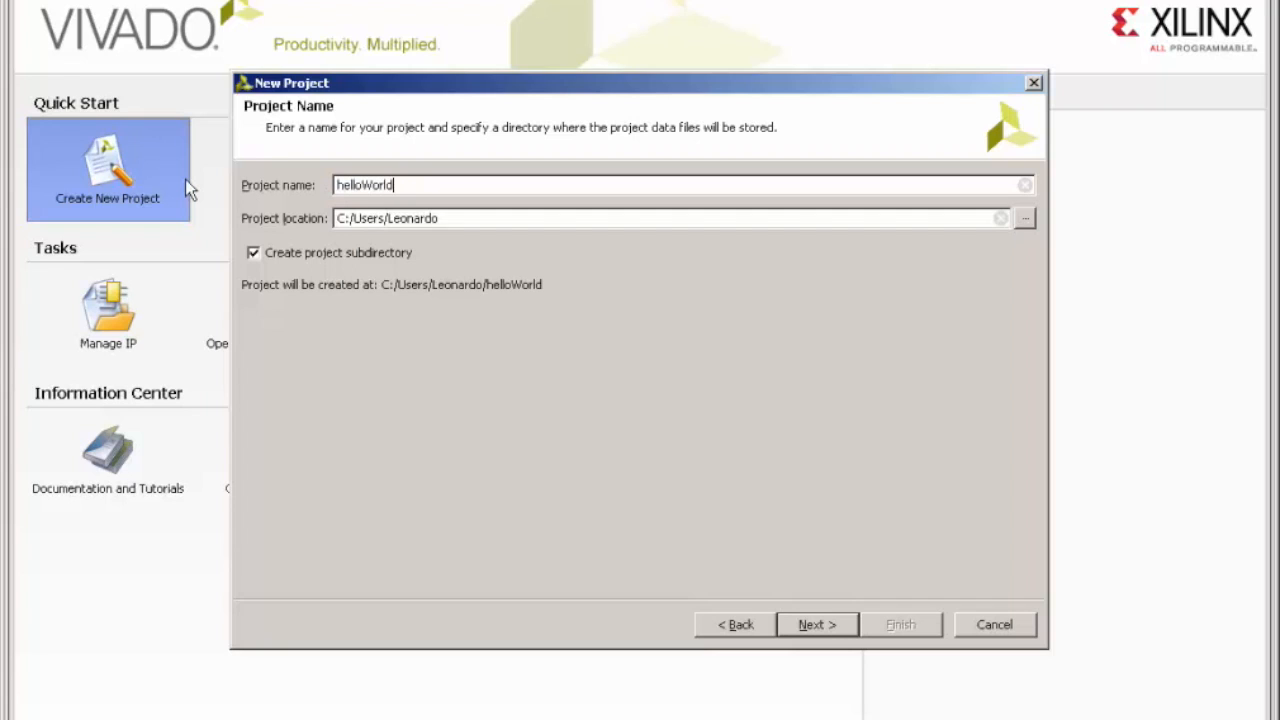
{"action": "type", "text": "Zynq"}
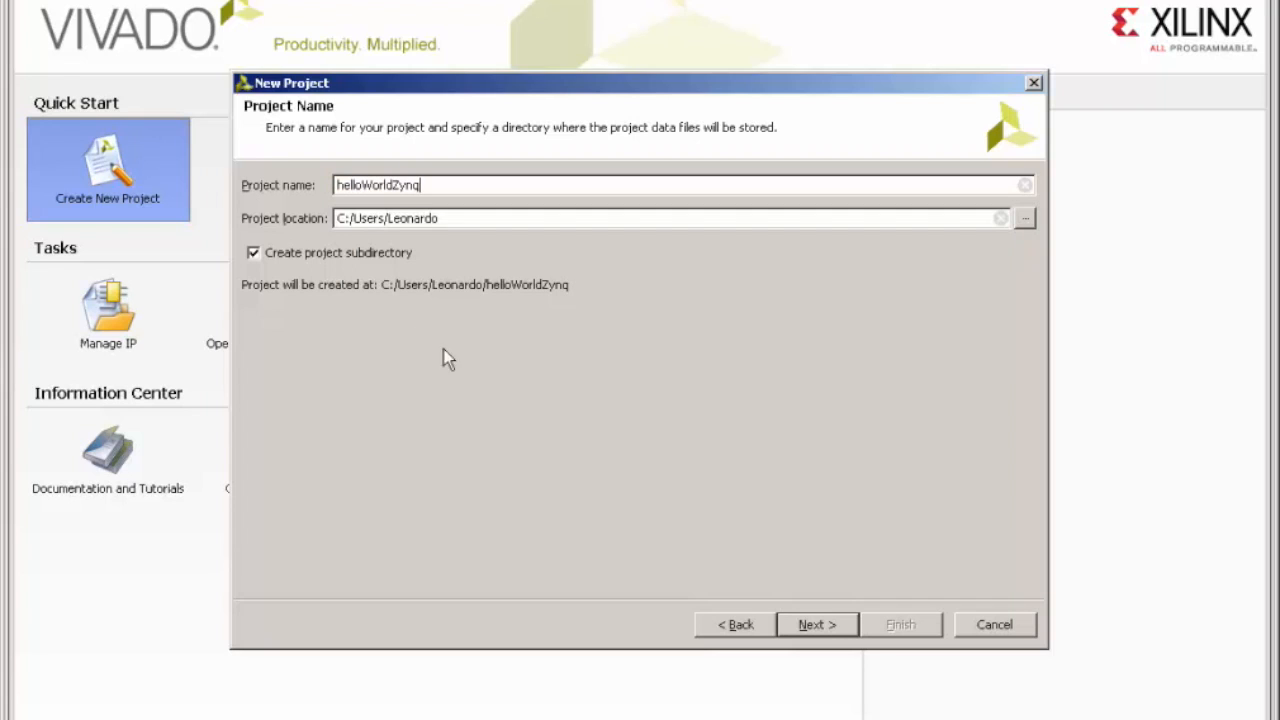
{"action": "left_click", "coordinate": [817, 624]}
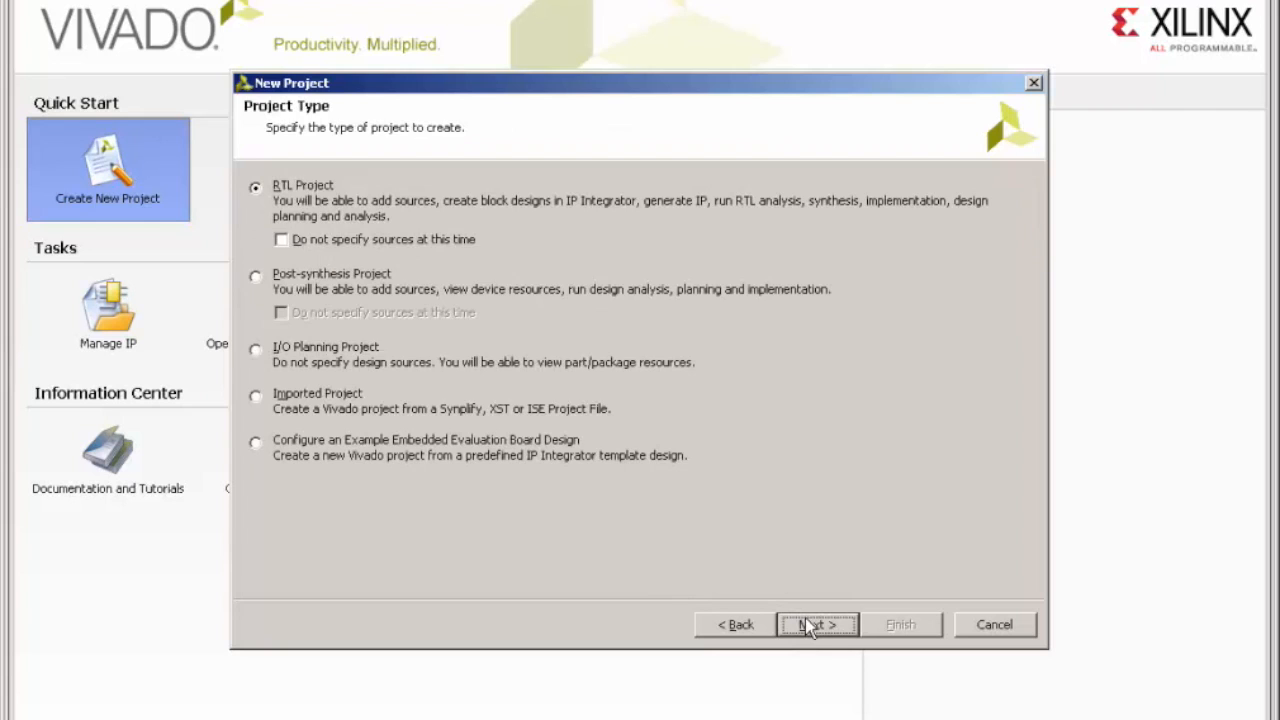
{"action": "mouse_move", "coordinate": [810, 625]}
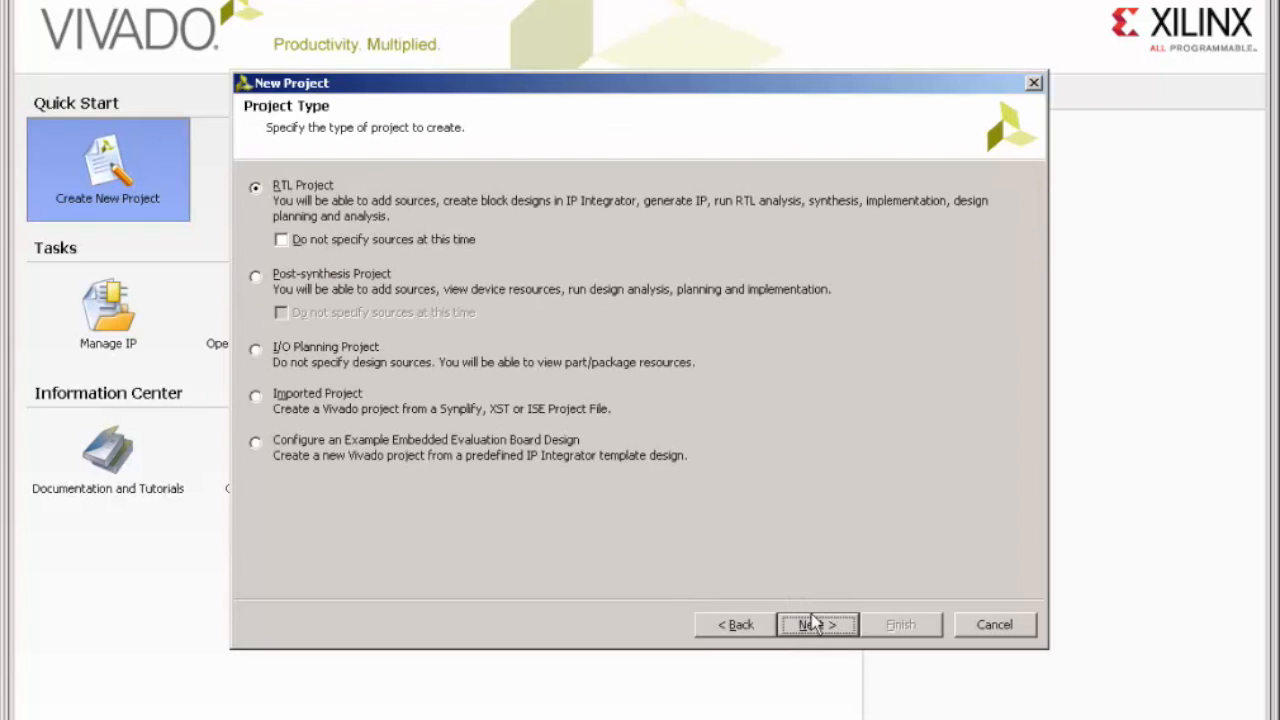
{"action": "left_click", "coordinate": [817, 624]}
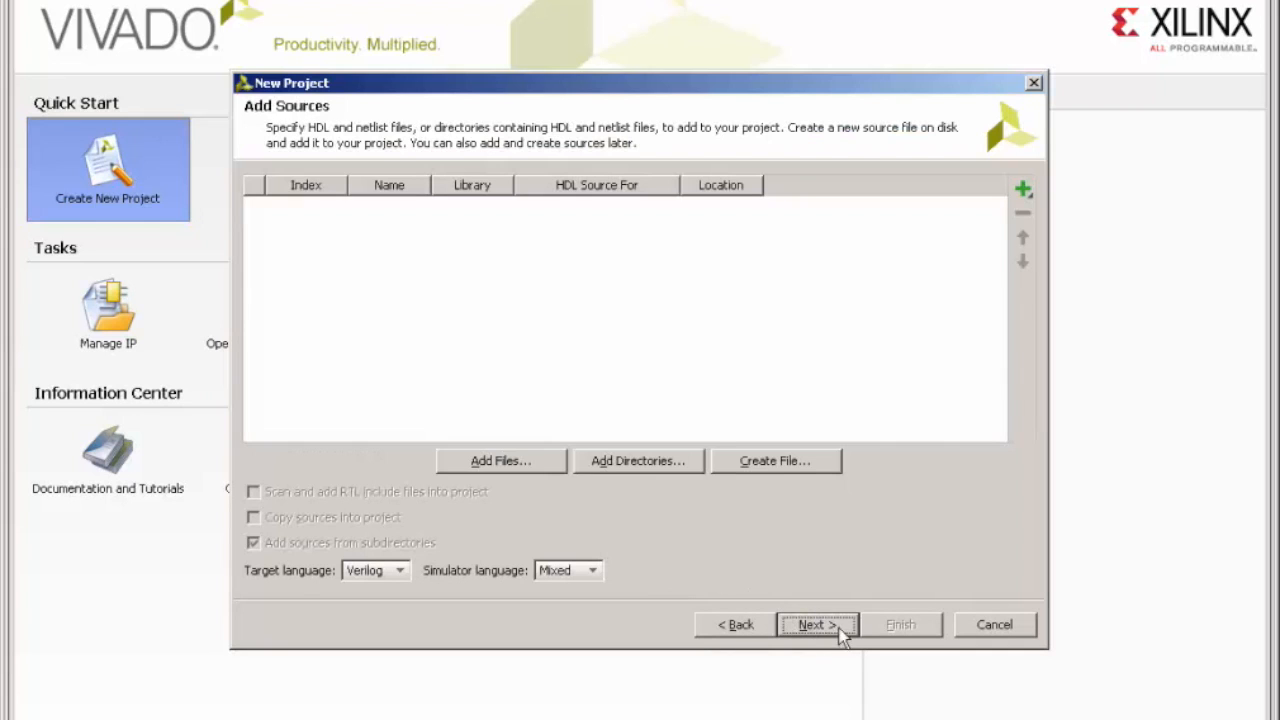
{"action": "left_click", "coordinate": [817, 624]}
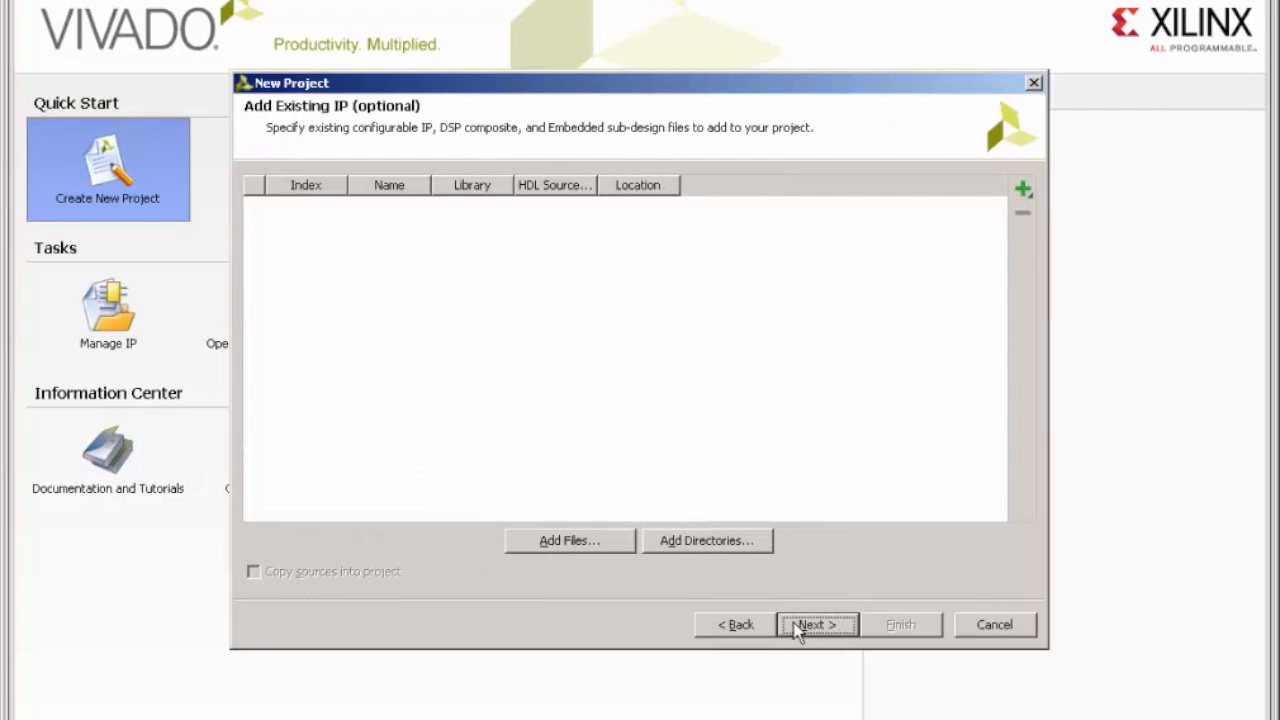
{"action": "mouse_move", "coordinate": [810, 630]}
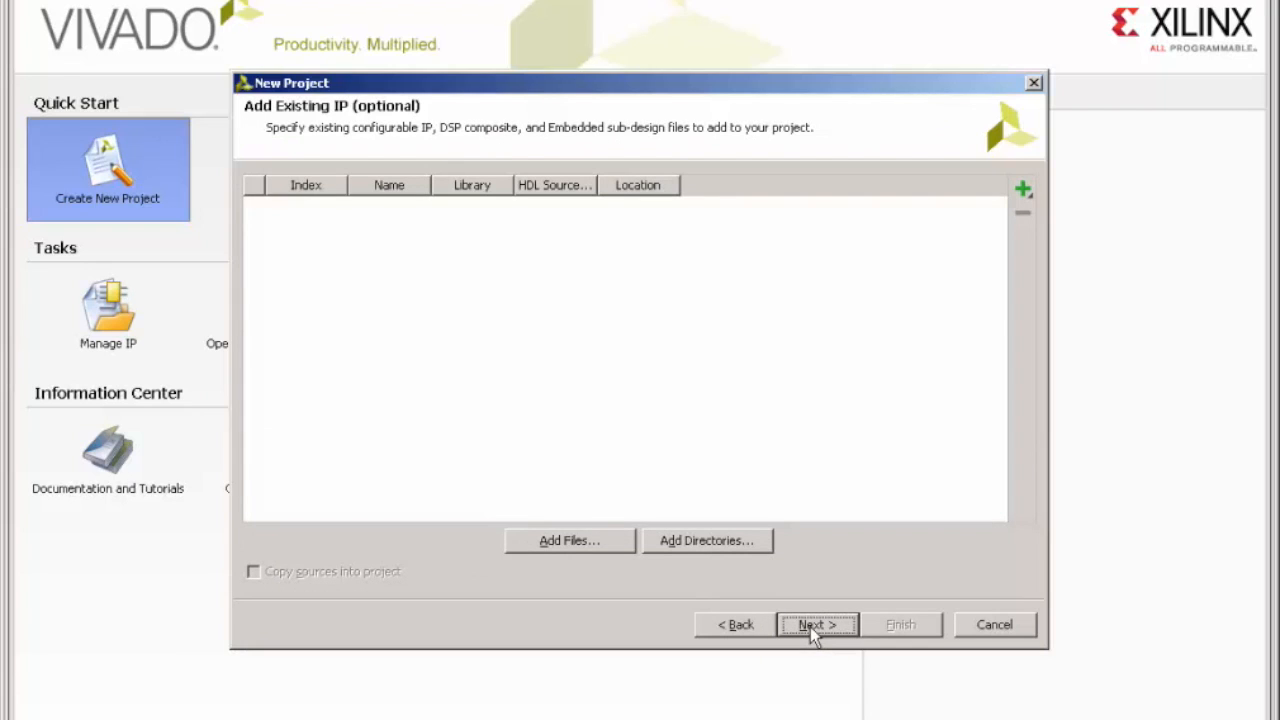
{"action": "left_click", "coordinate": [817, 624]}
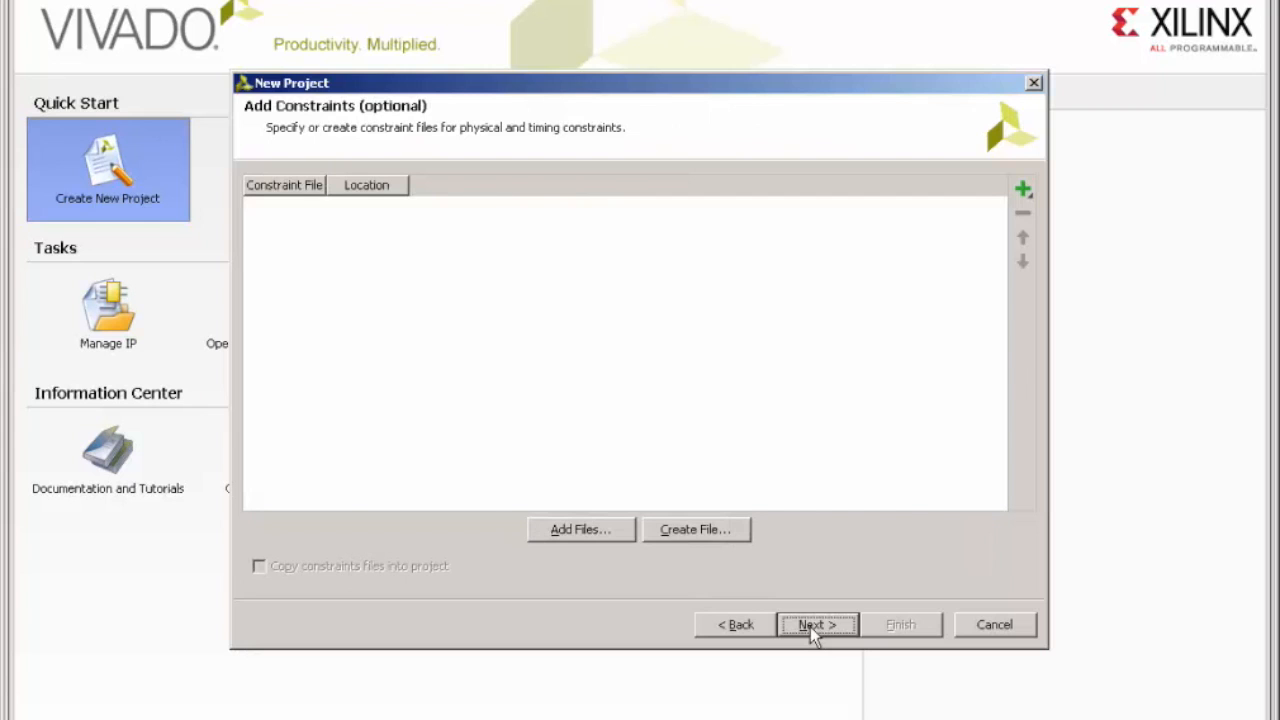
{"action": "left_click", "coordinate": [817, 624]}
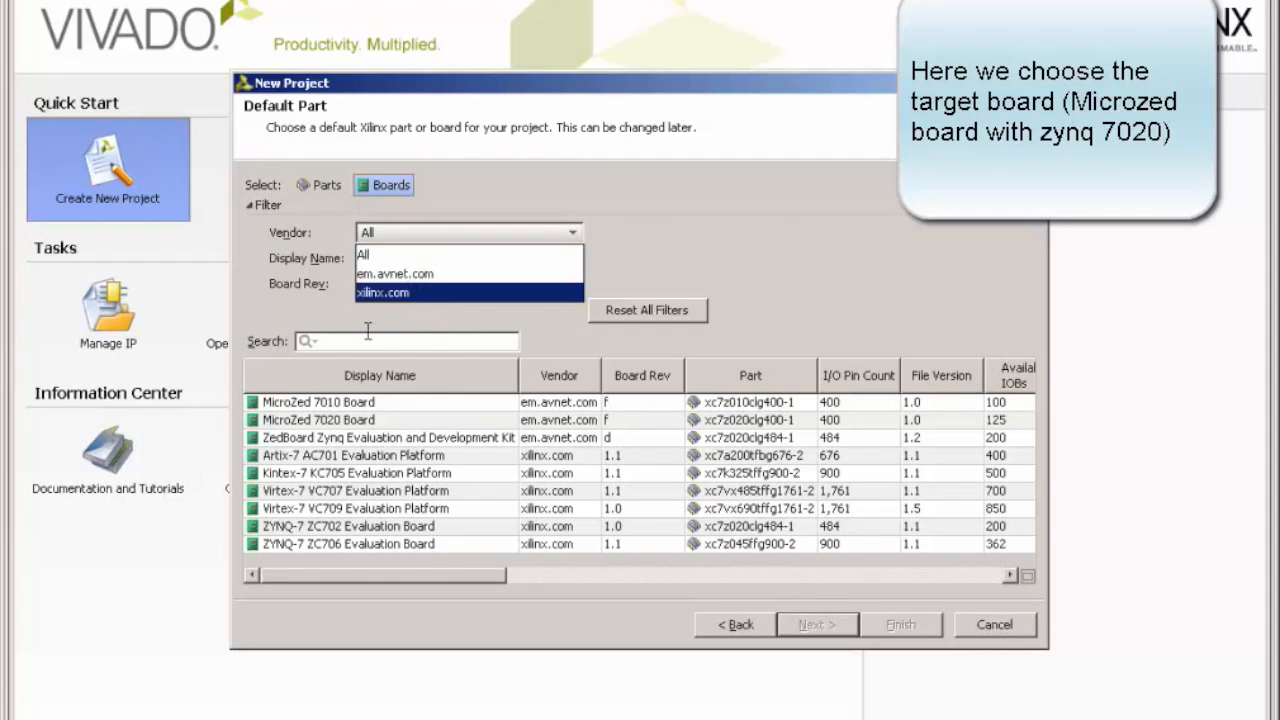
- Filter boards to em.avnet.com, choose MicroZed 7020, and finish creating the project
{"action": "left_click", "coordinate": [394, 273]}
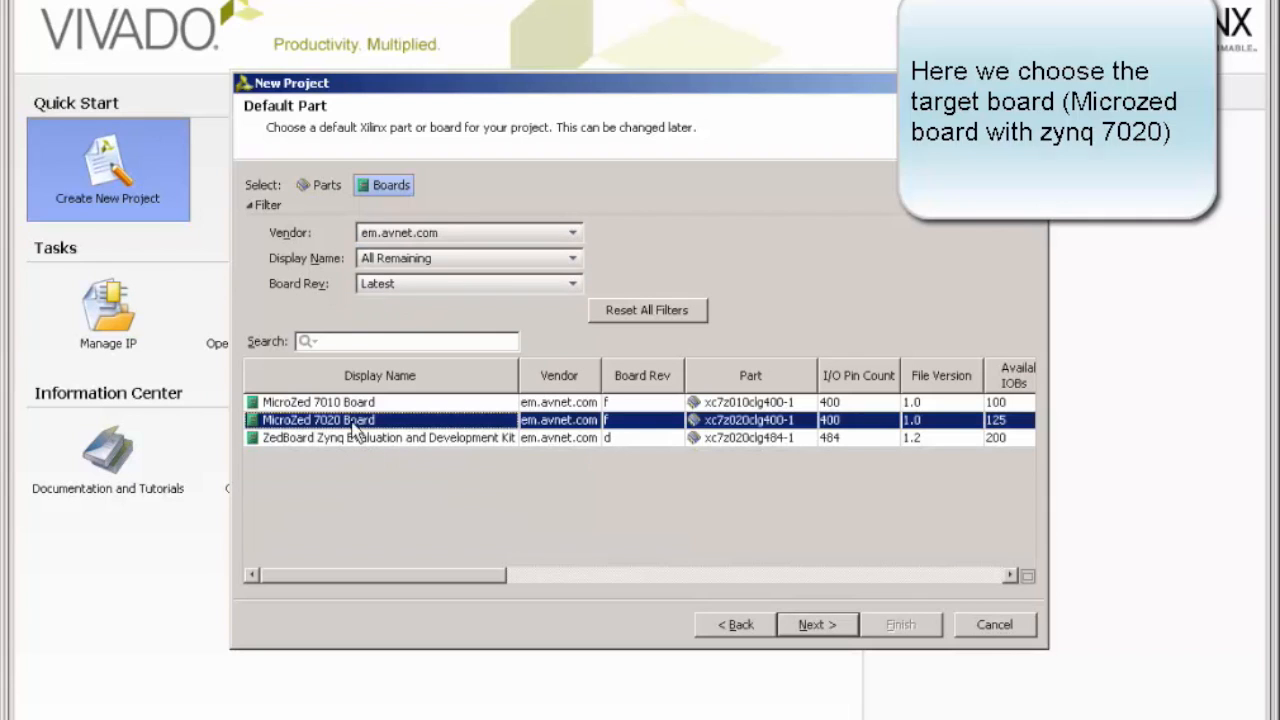
{"action": "left_click", "coordinate": [816, 624]}
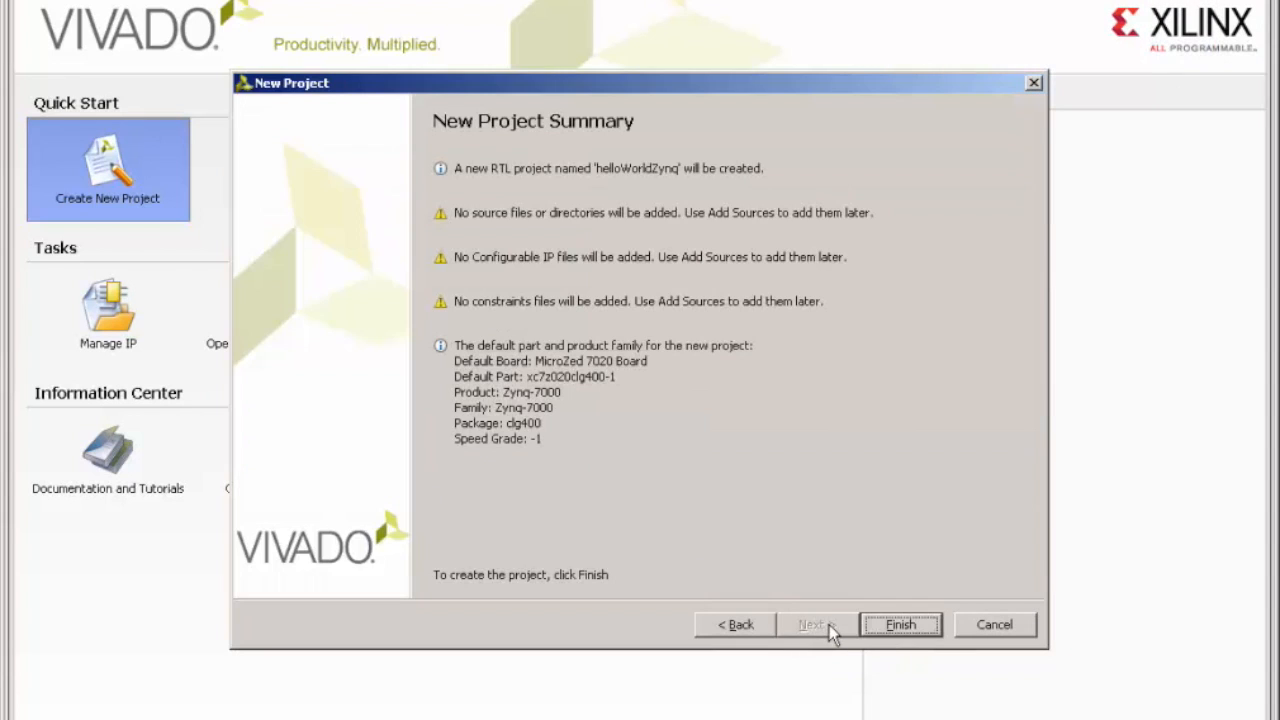
{"action": "left_click", "coordinate": [899, 624]}
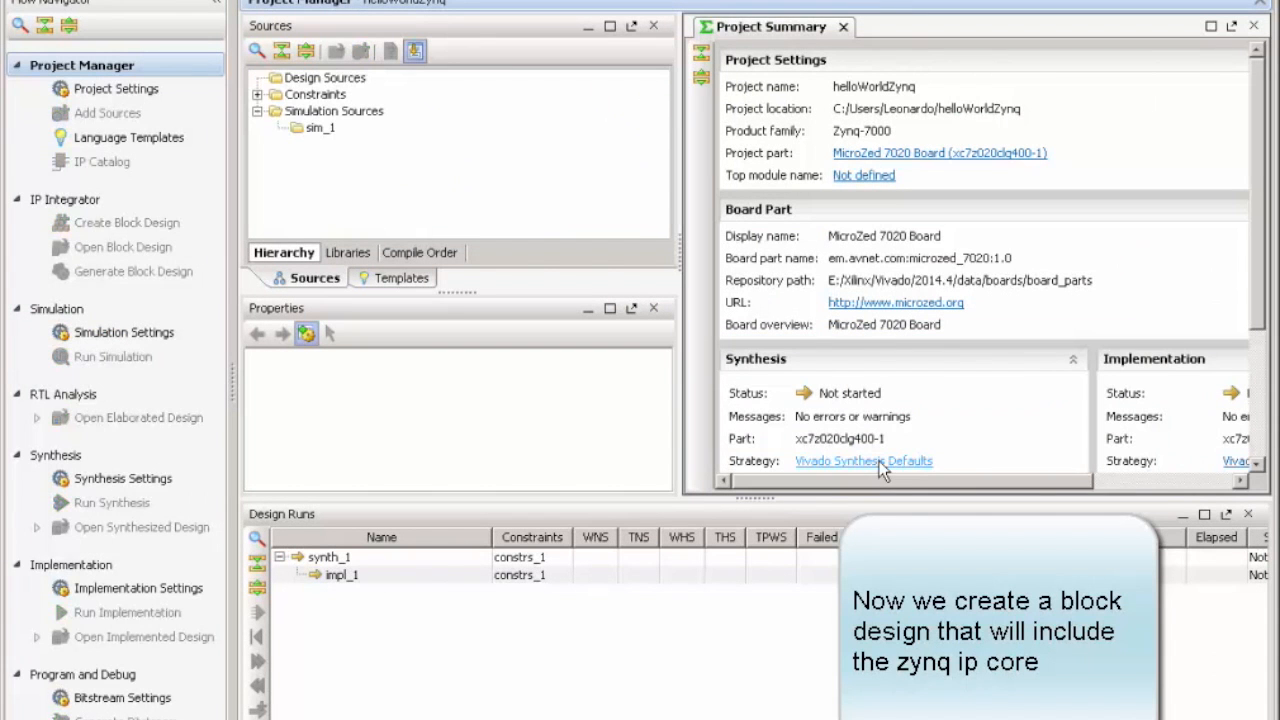
- Create a block design, replacing design_1 with the name bdZynq
{"action": "left_click", "coordinate": [127, 222]}
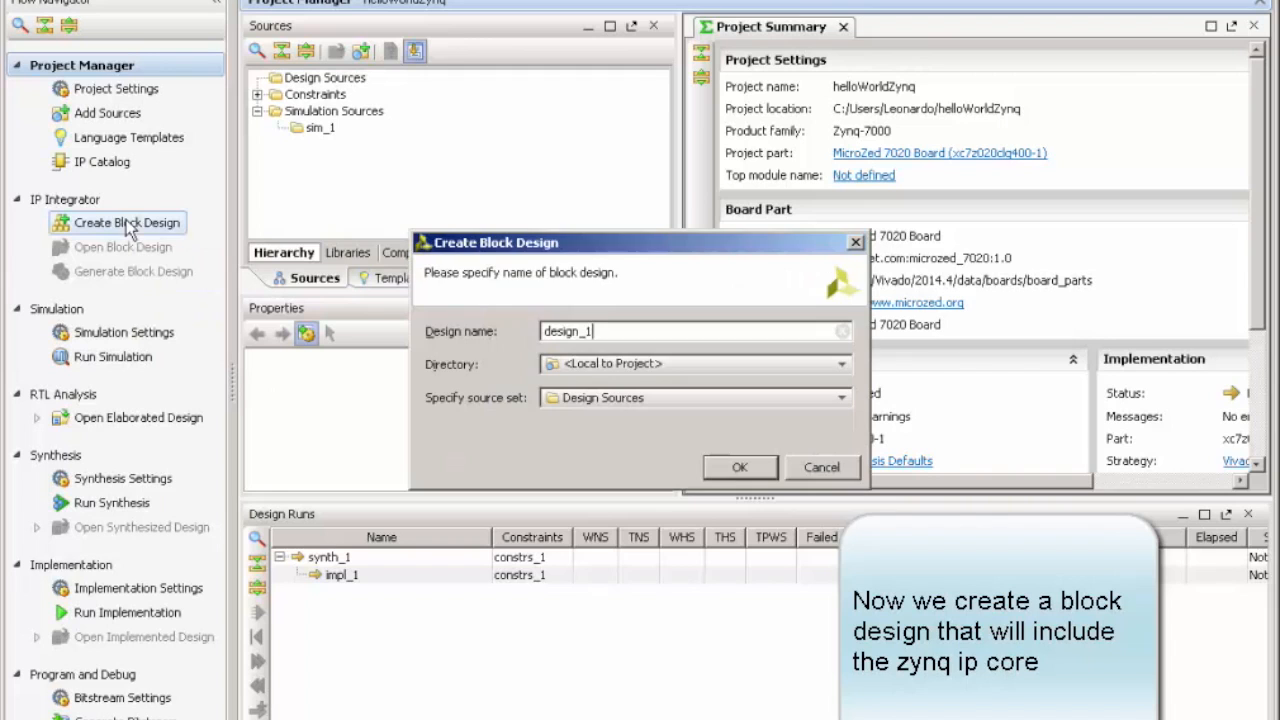
{"action": "triple_click", "coordinate": [690, 331]}
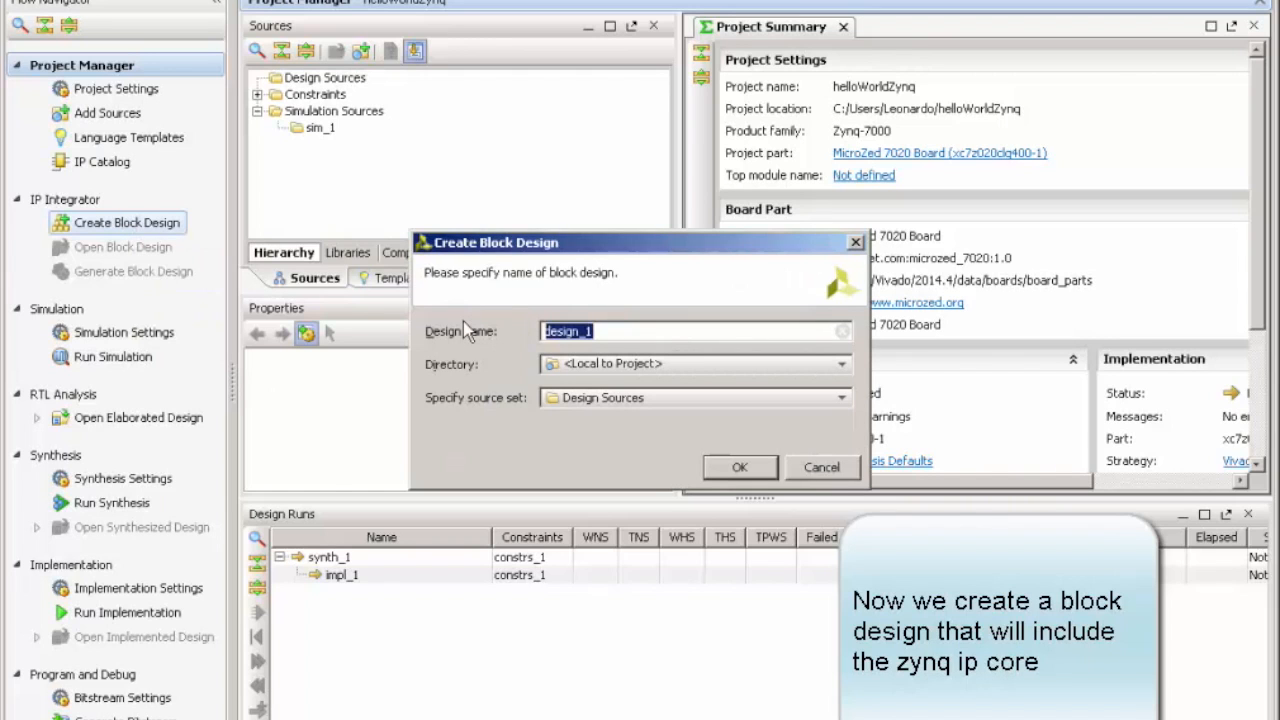
{"action": "type", "text": "bdZynq"}
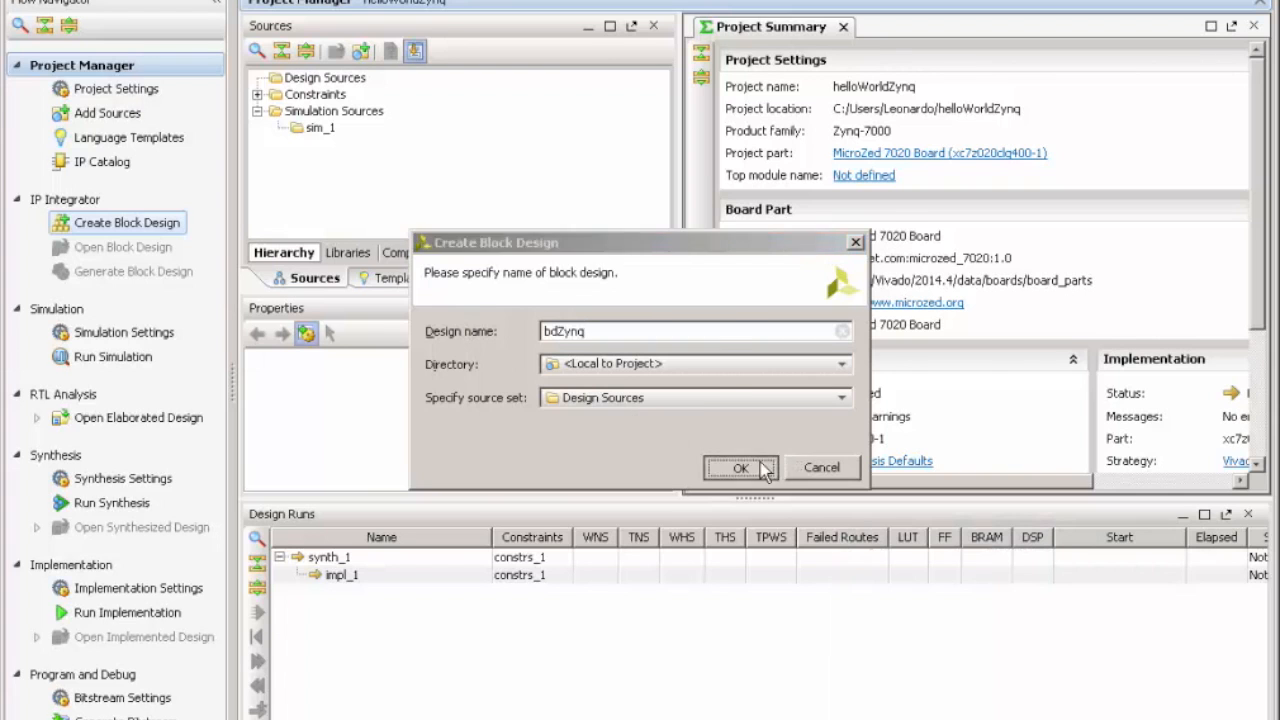
{"action": "left_click", "coordinate": [740, 468]}
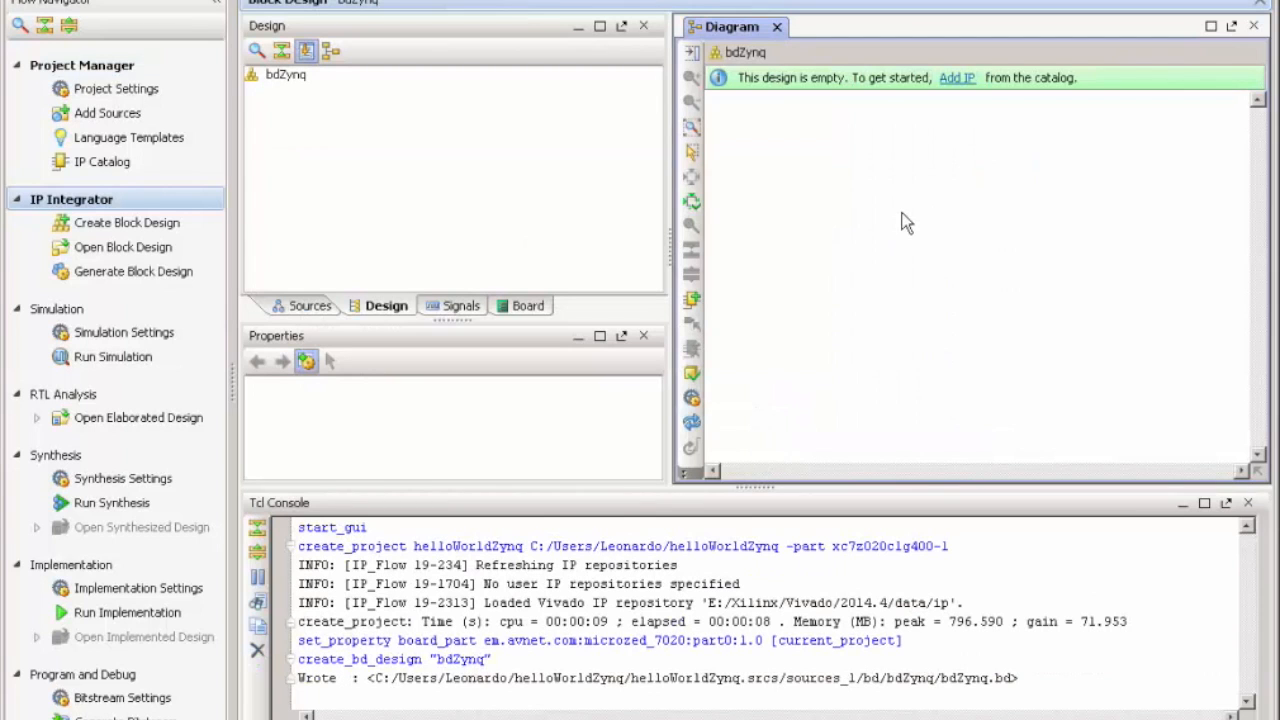
{"action": "mouse_move", "coordinate": [965, 85]}
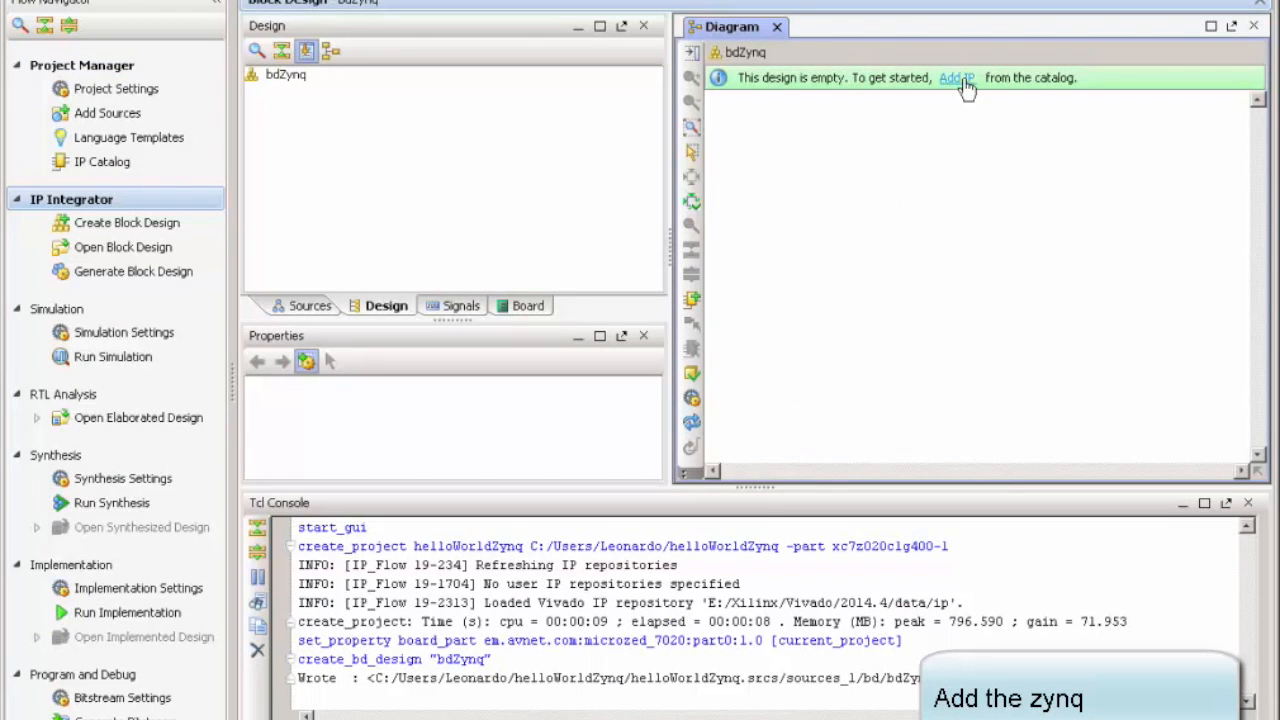
- Search the IP catalog for zynq and add ZYNQ7 Processing System to bdZynq
{"action": "left_click", "coordinate": [956, 78]}
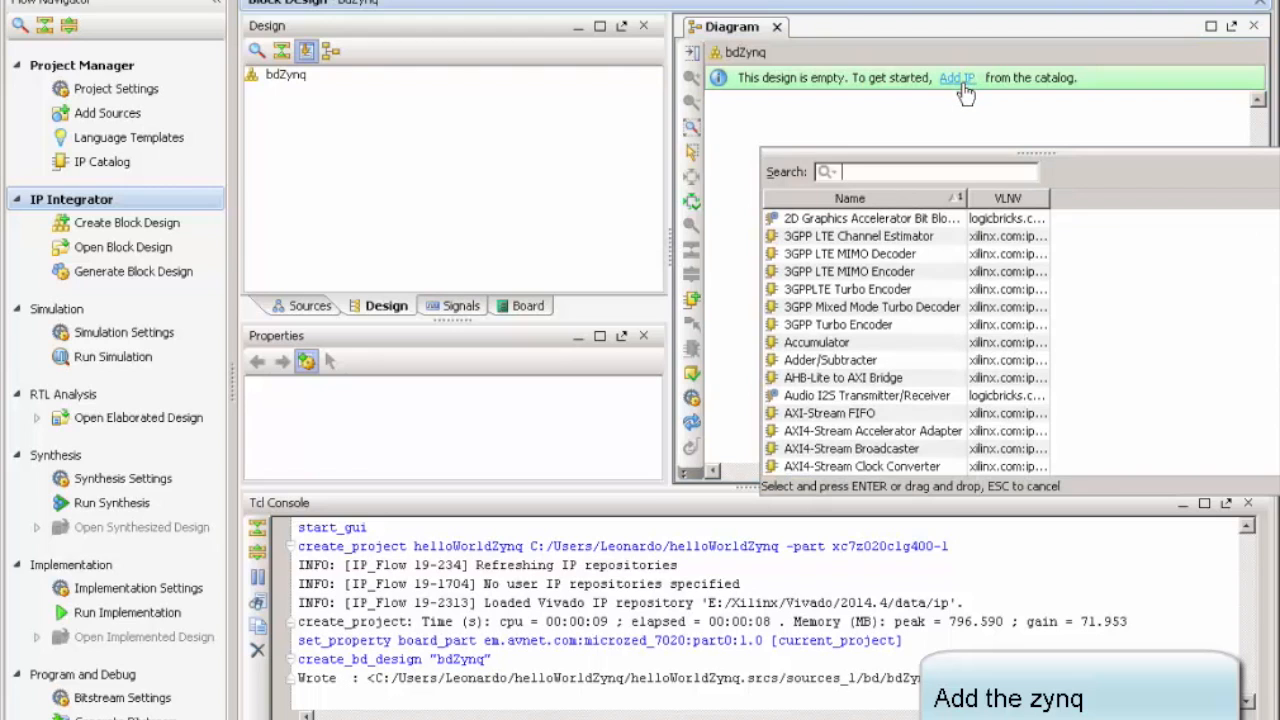
{"action": "type", "text": "zynq"}
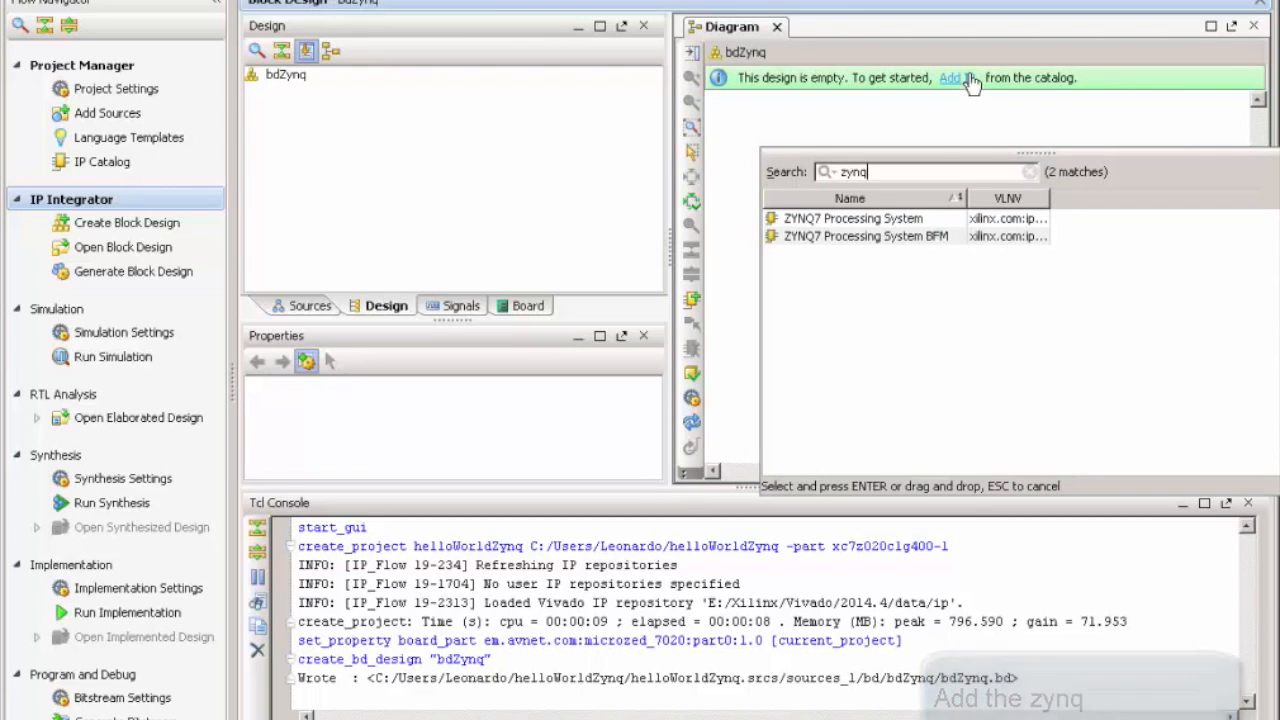
{"action": "left_click", "coordinate": [851, 218]}
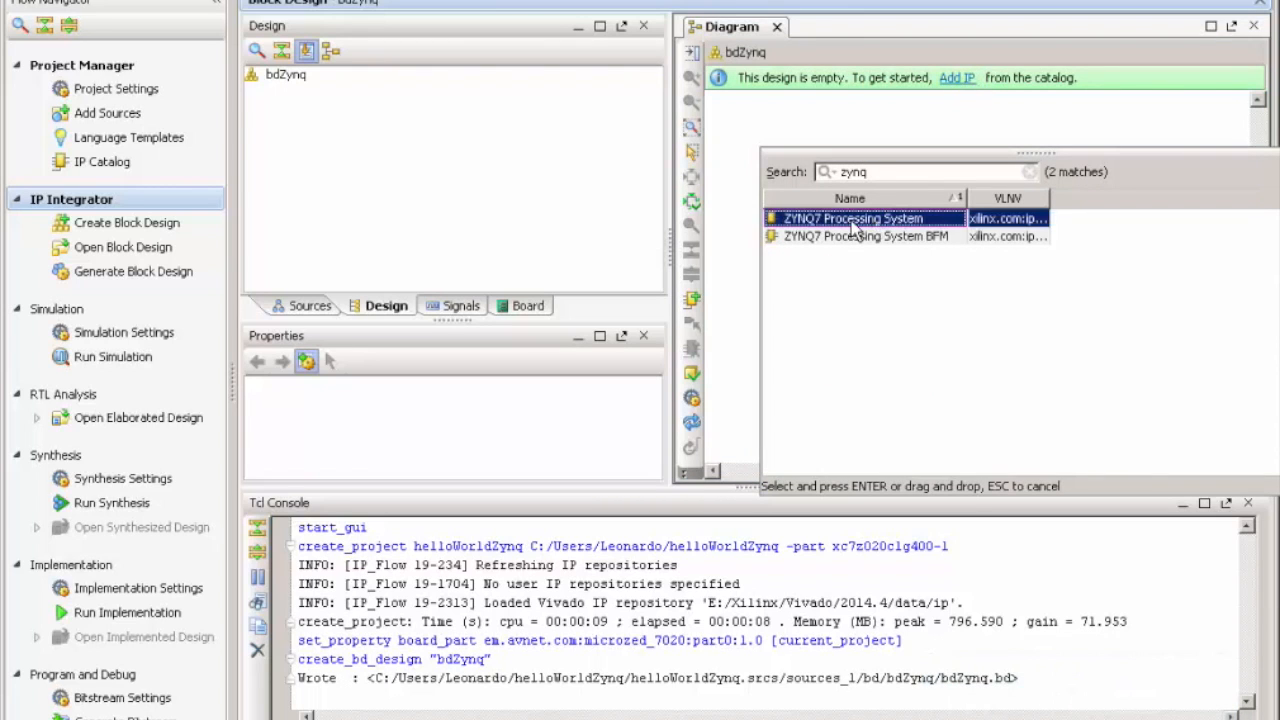
{"action": "double_click", "coordinate": [851, 218]}
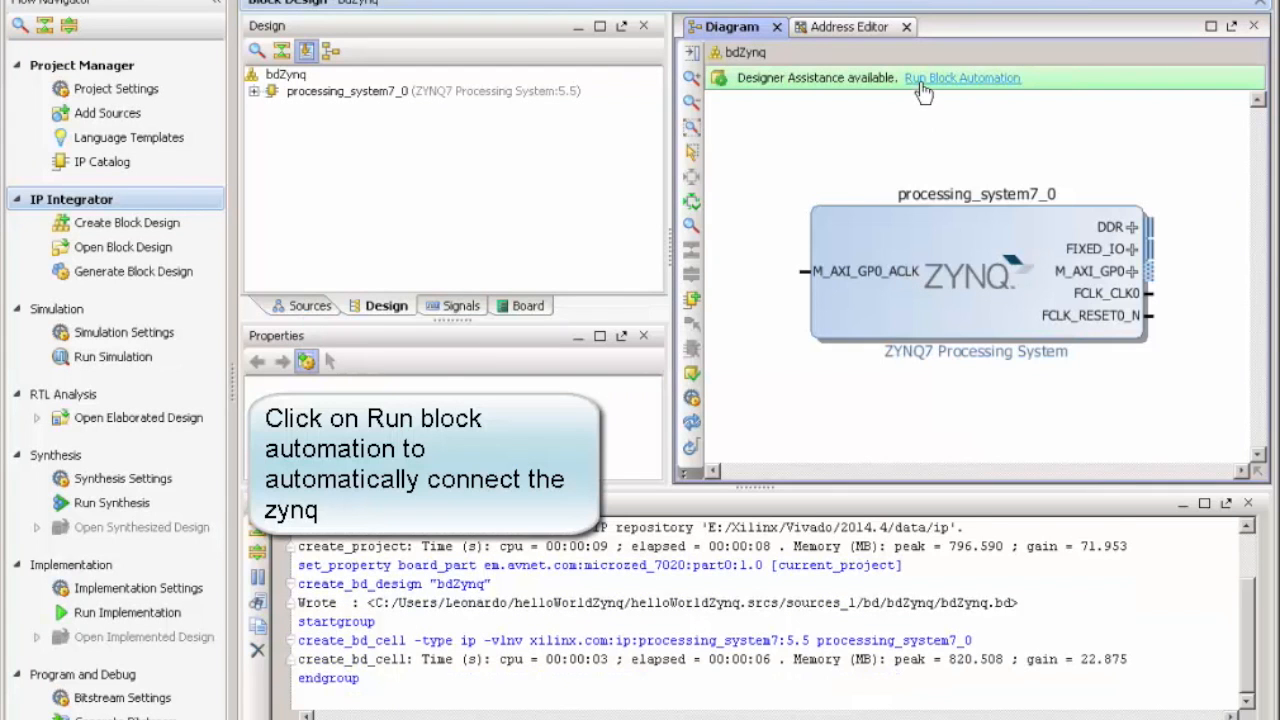
- Run Block Automation on processing_system7_0 with Apply Board Preset enabled
{"action": "left_click", "coordinate": [962, 77]}
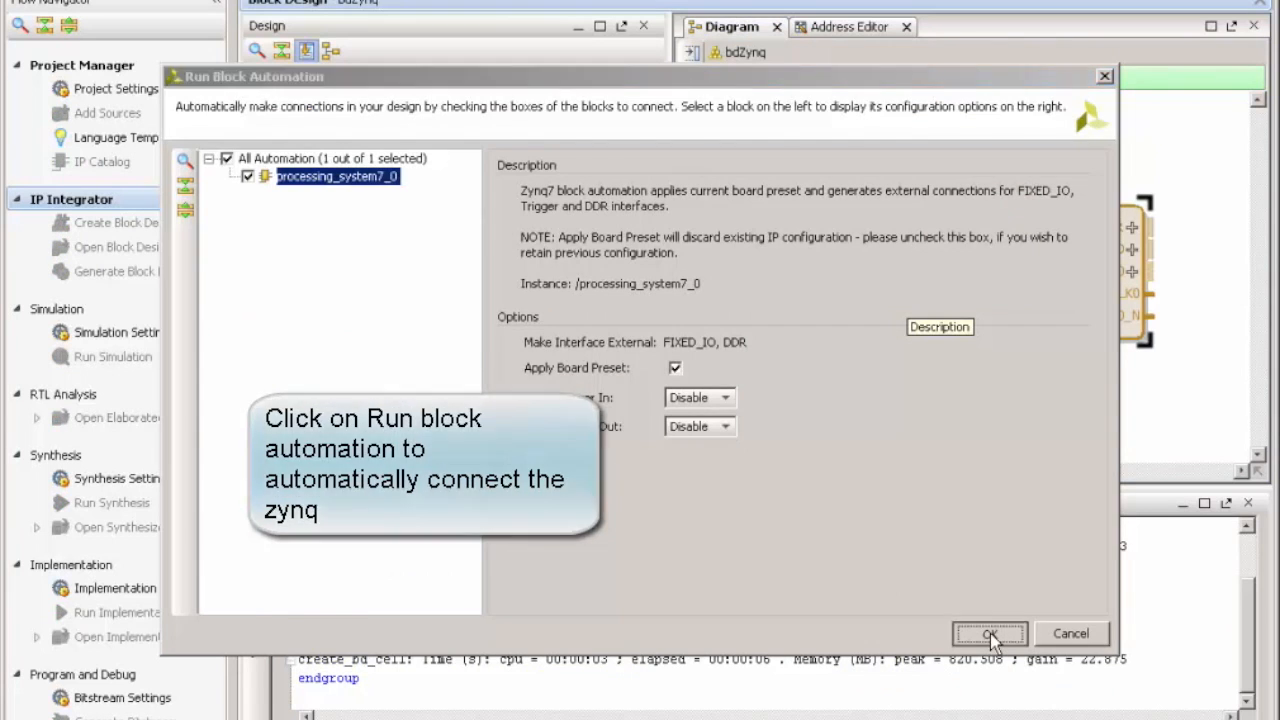
{"action": "left_click", "coordinate": [988, 633]}
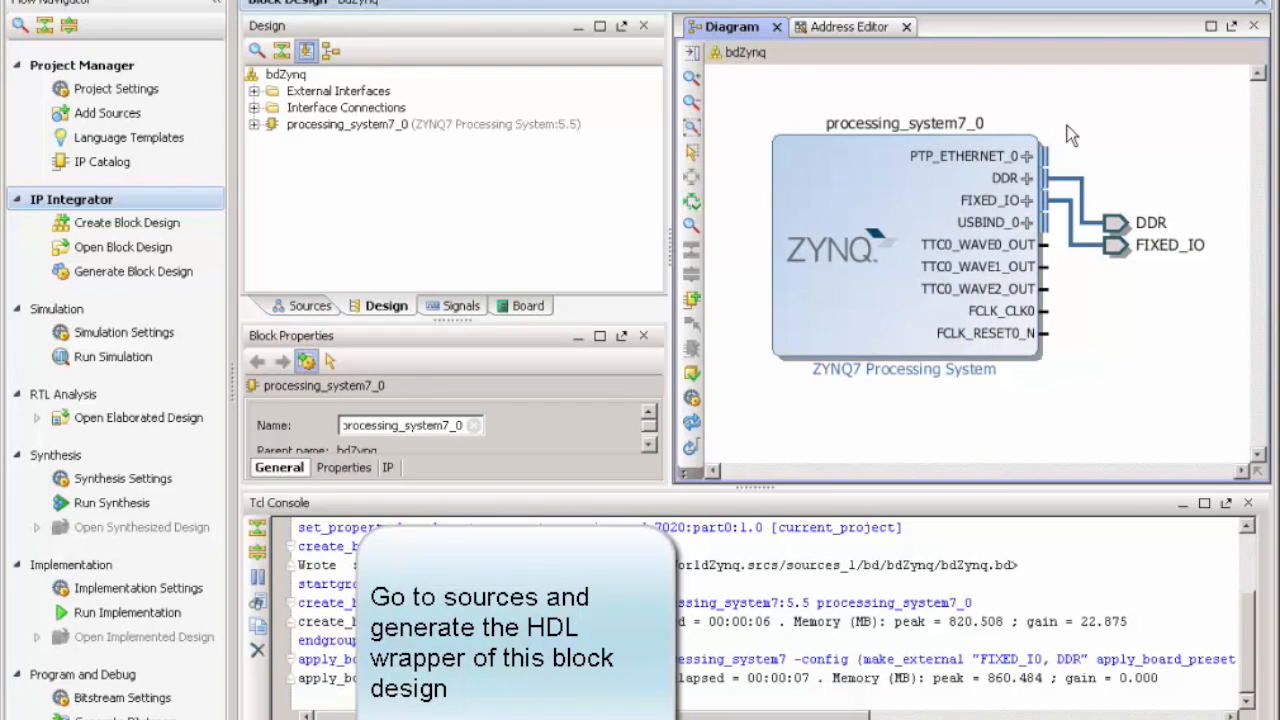
{"action": "mouse_move", "coordinate": [295, 133]}
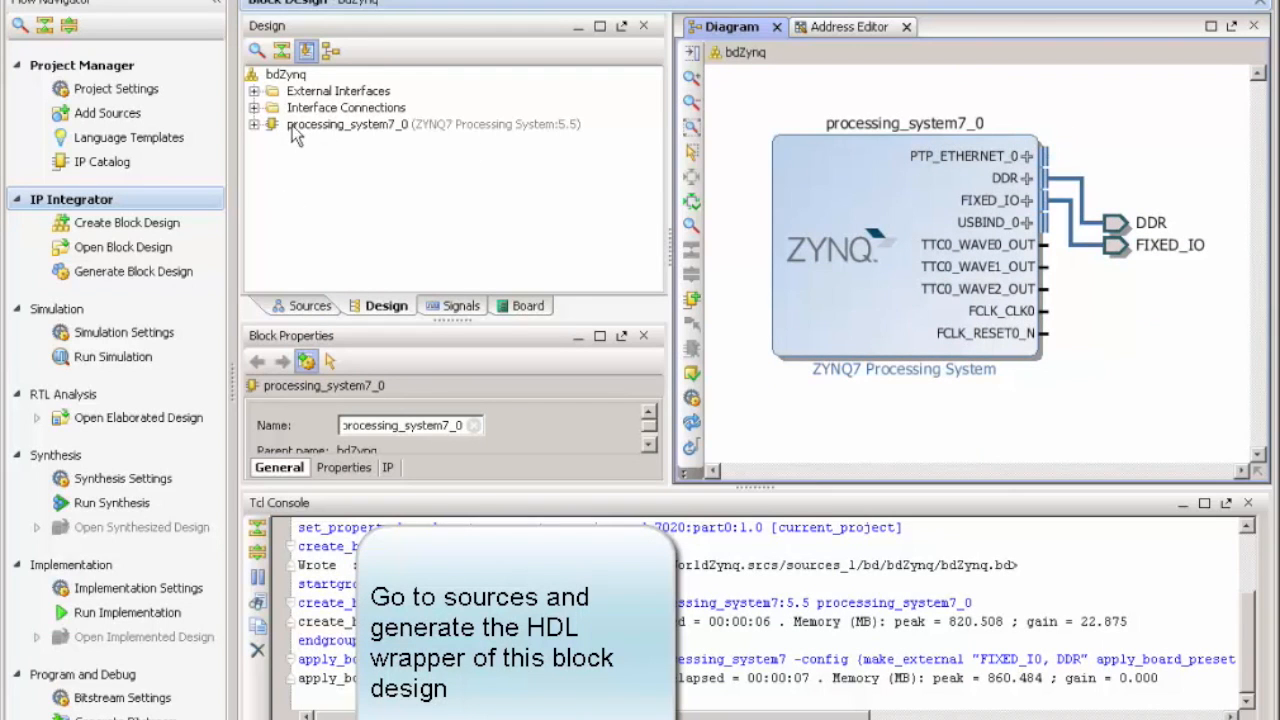
- Create a Vivado-managed HDL wrapper for bdZynq from the Sources tab
{"action": "left_click", "coordinate": [308, 305]}
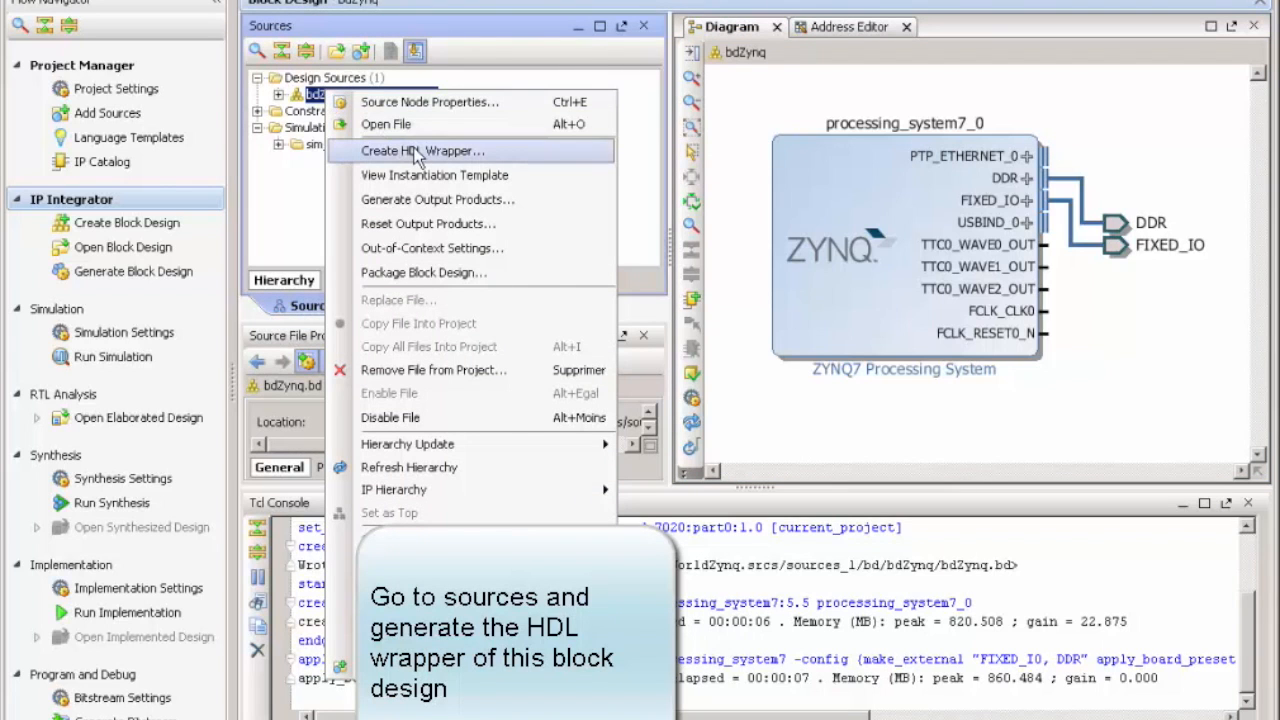
{"action": "left_click", "coordinate": [422, 150]}
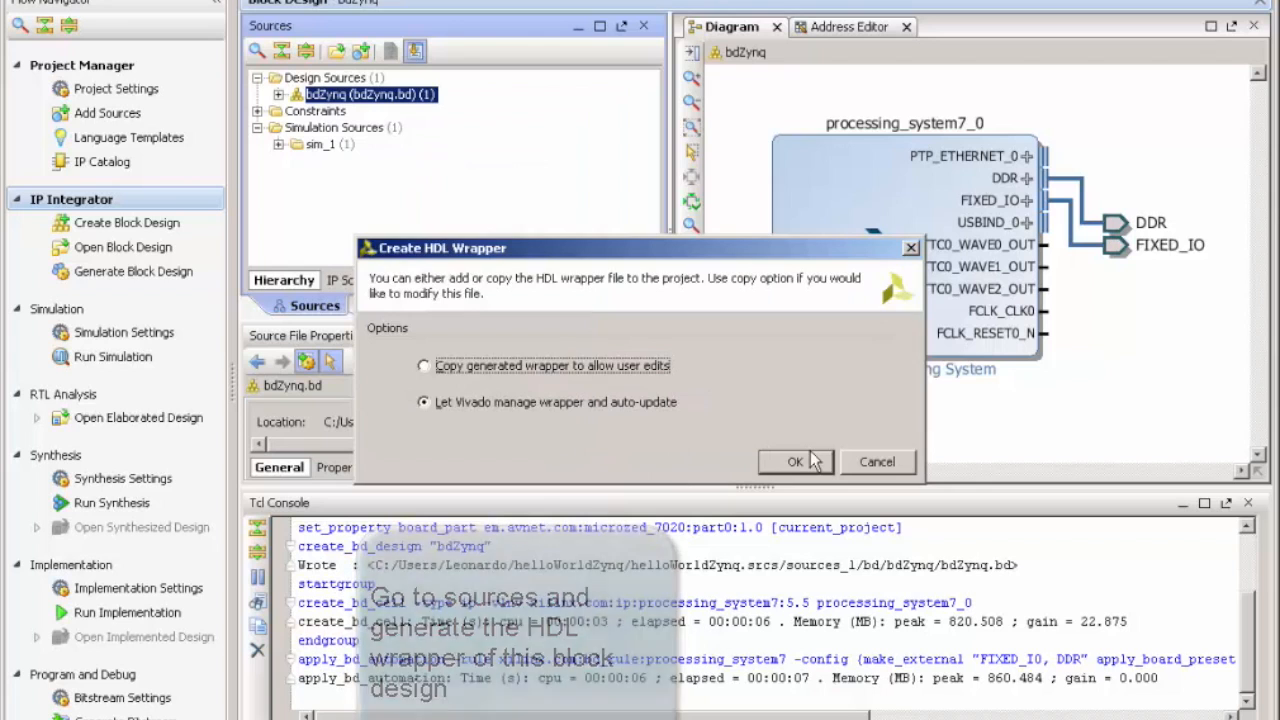
{"action": "left_click", "coordinate": [795, 461]}
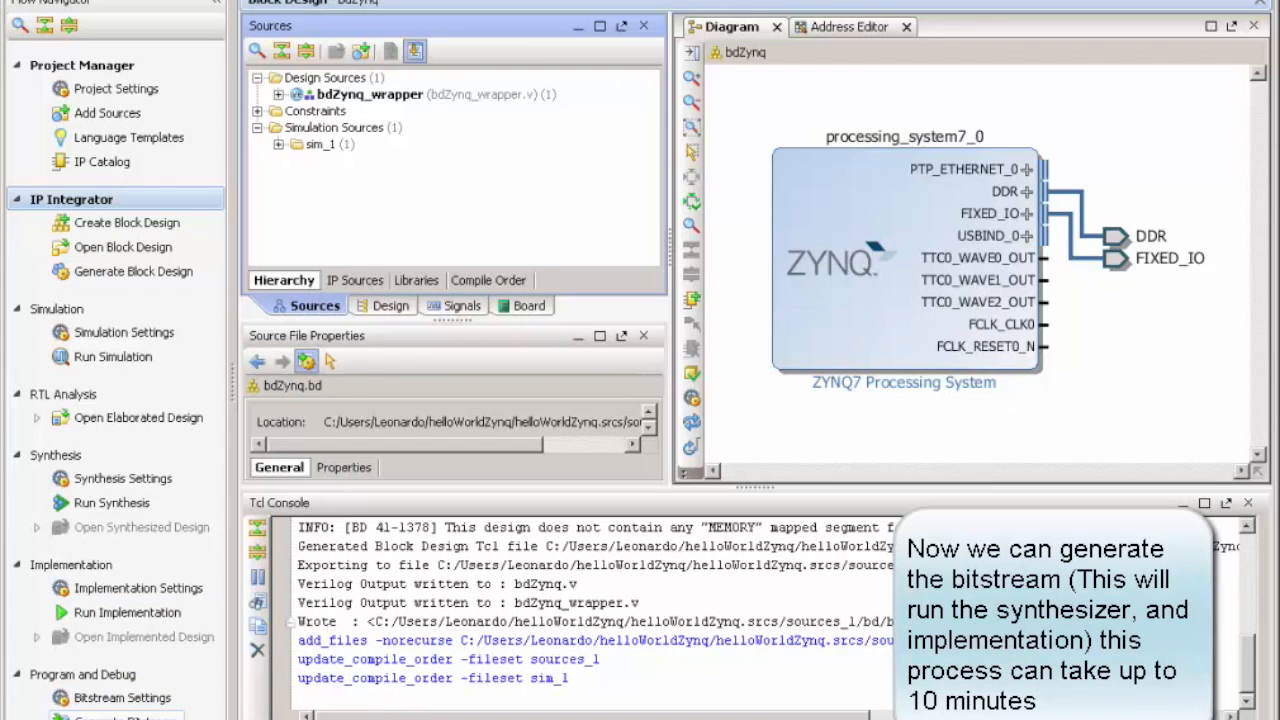
- Launch Generate Bitstream, agreeing to run synthesis and implementation first
{"action": "left_click", "coordinate": [120, 717]}
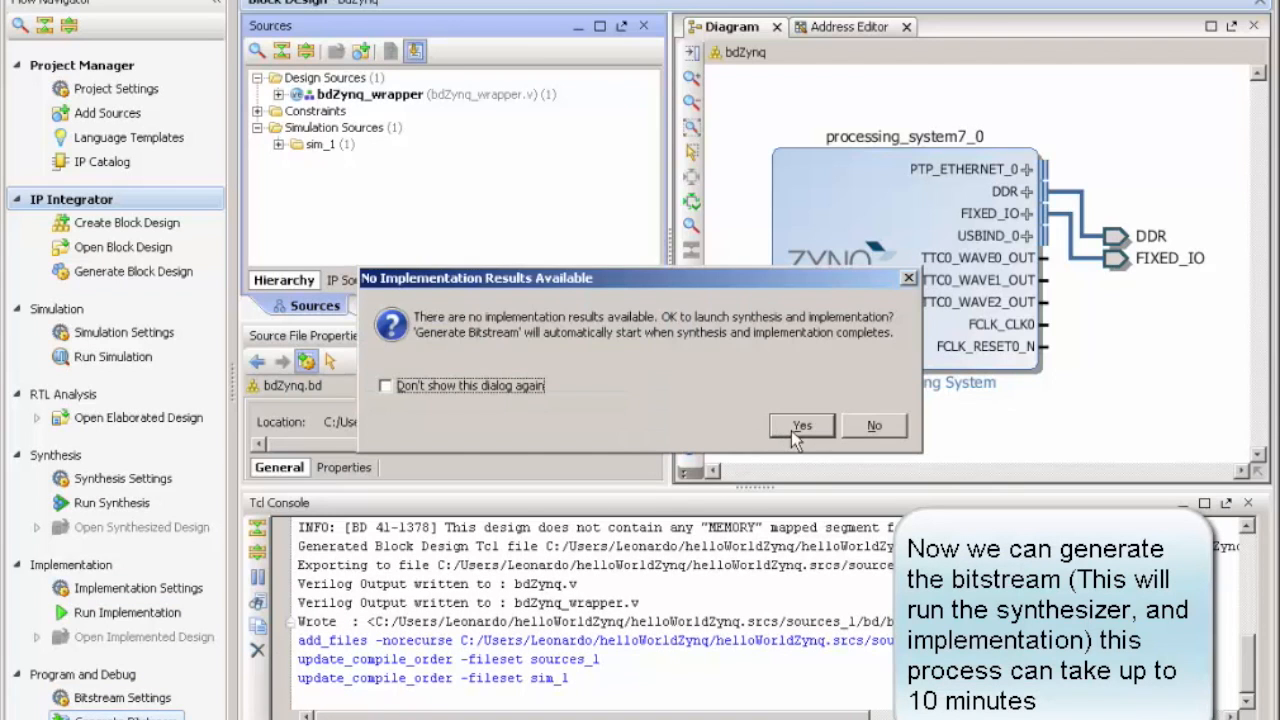
{"action": "left_click", "coordinate": [801, 425]}
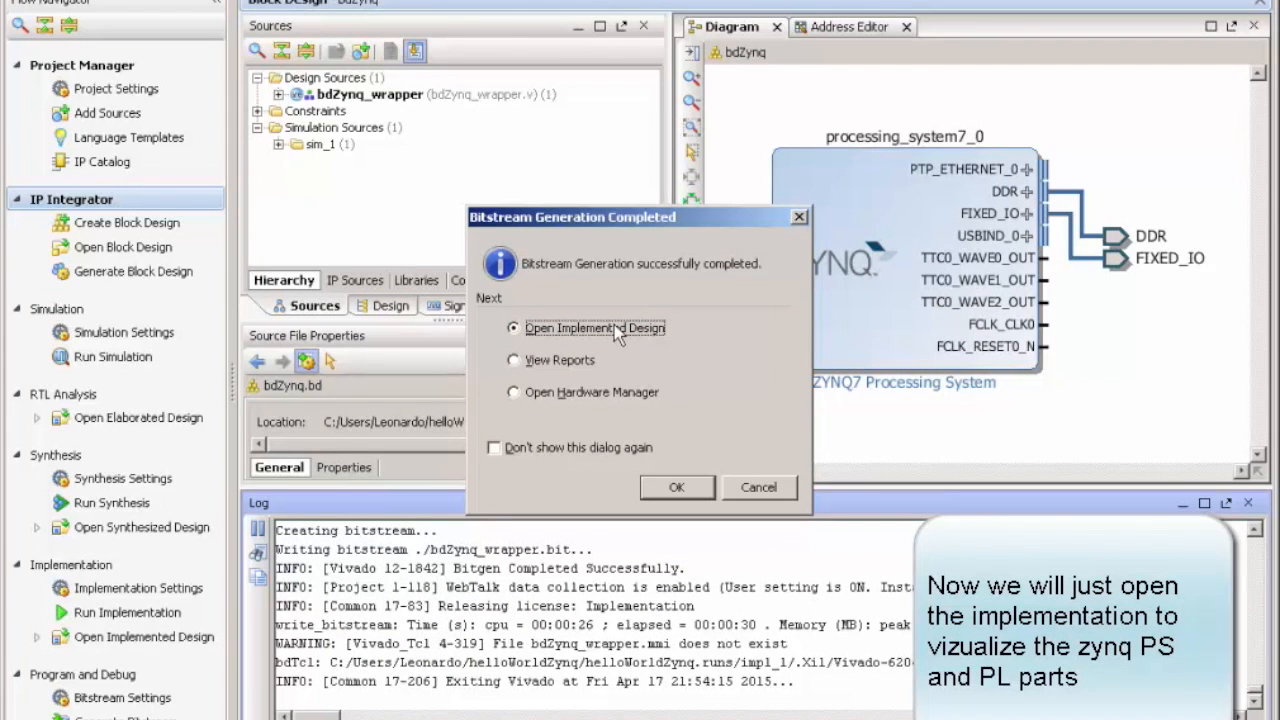
{"action": "mouse_move", "coordinate": [665, 490]}
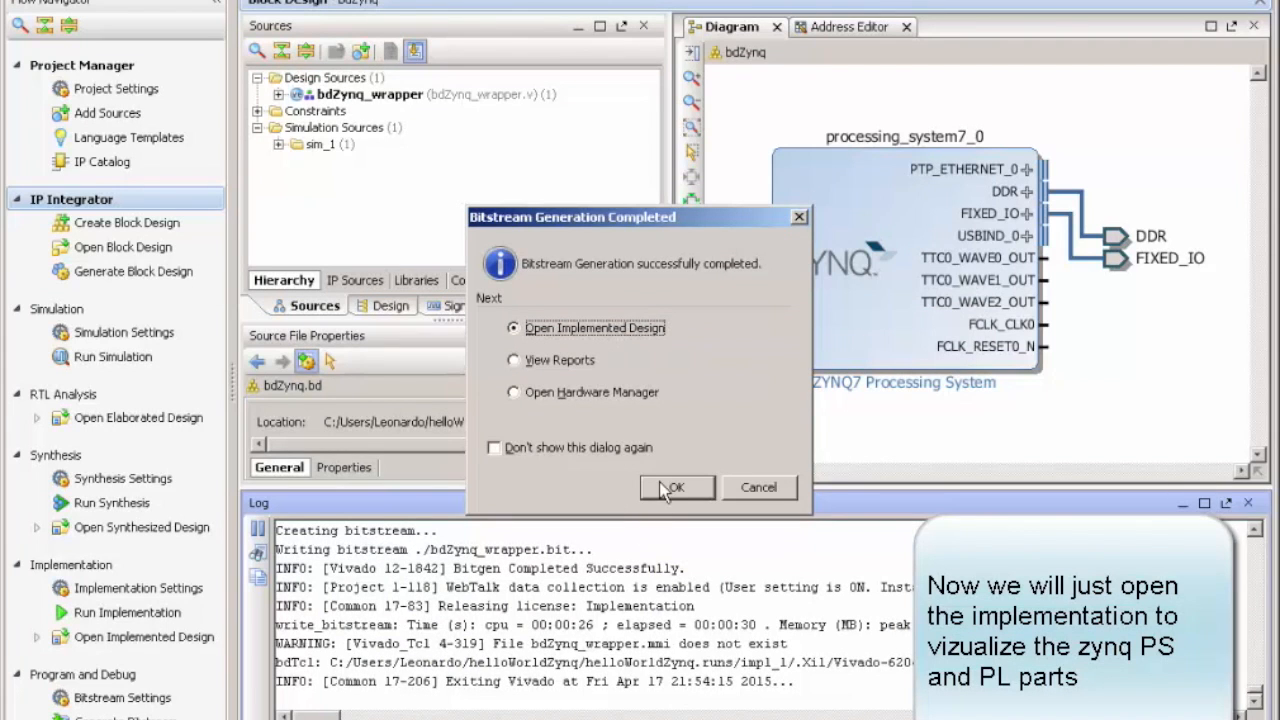
- Open the implemented design and scroll through its Project Summary
{"action": "left_click", "coordinate": [673, 487]}
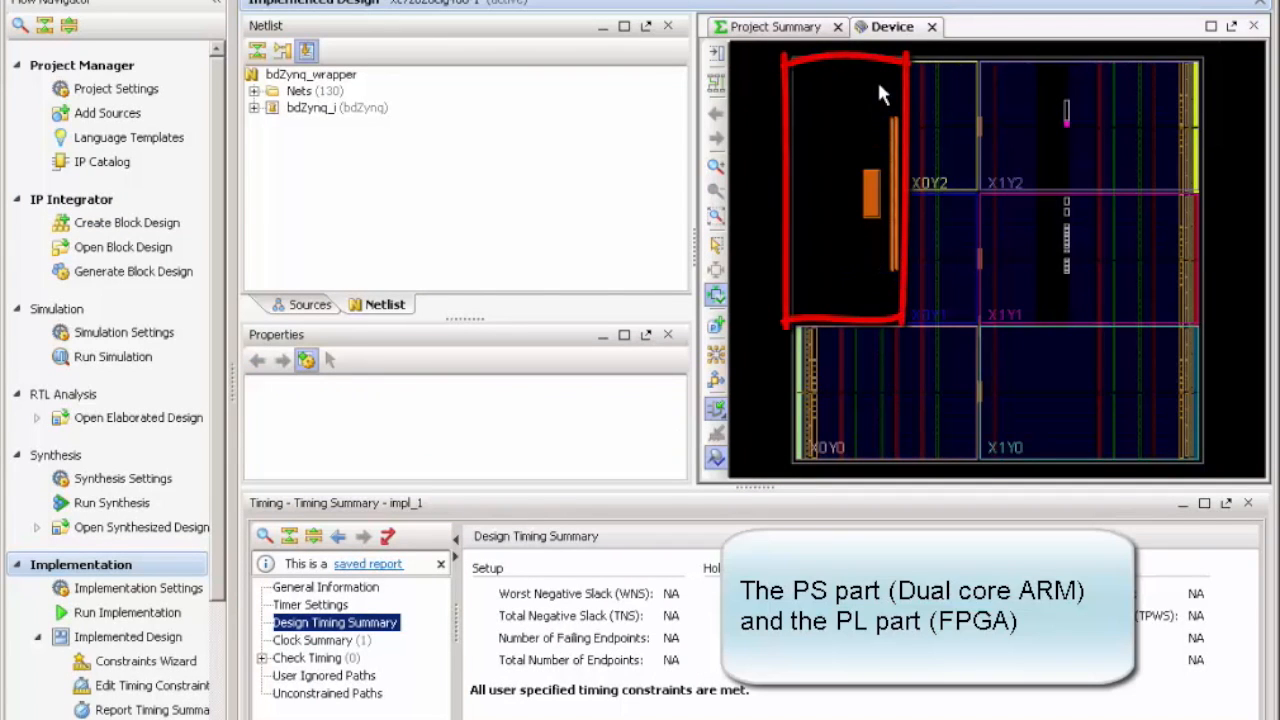
{"action": "left_click", "coordinate": [775, 26]}
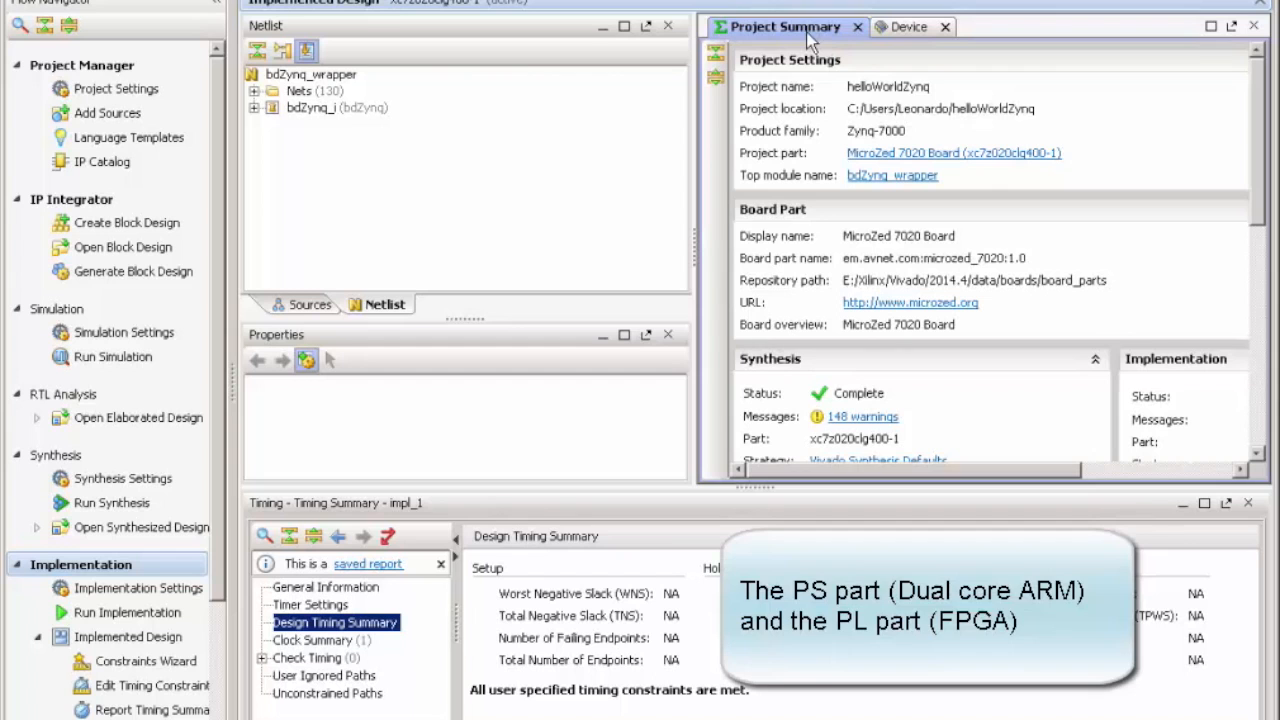
{"action": "scroll", "scroll_direction": "down", "scroll_amount": 3}
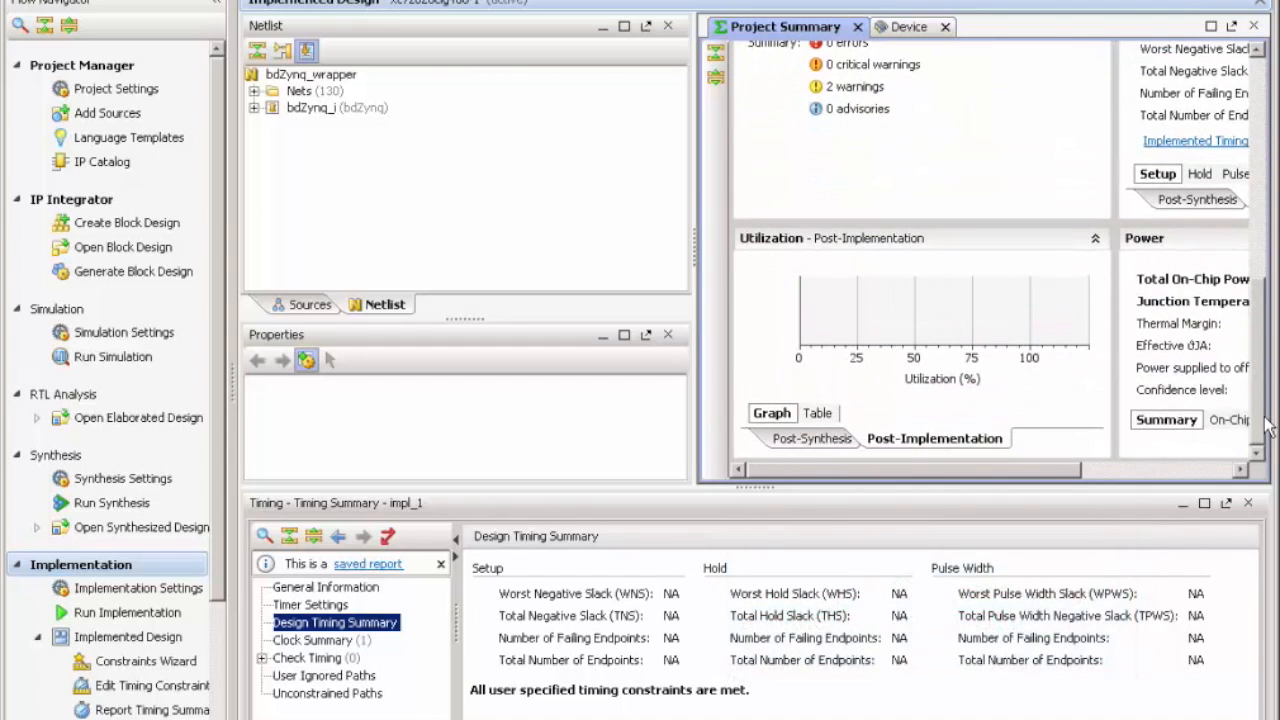
{"action": "mouse_move", "coordinate": [935, 338]}
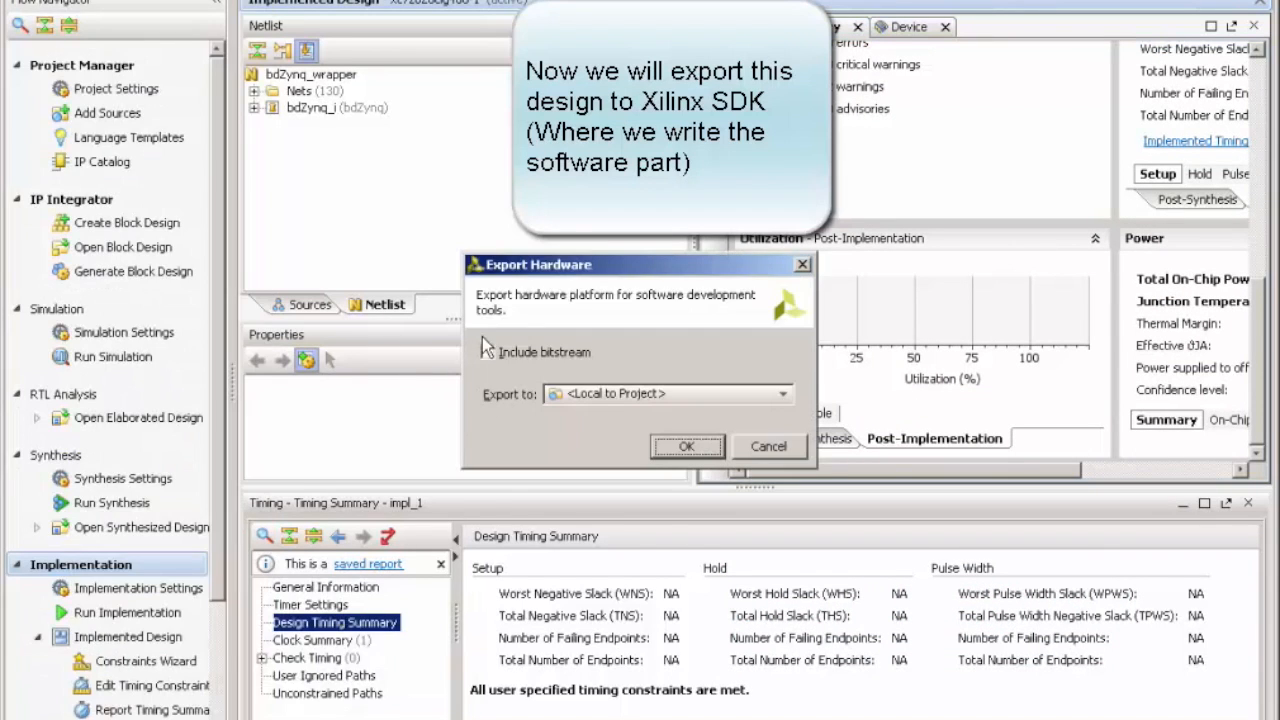
- Confirm the hardware export, then launch SDK with Local to Project locations
{"action": "left_click", "coordinate": [687, 446]}
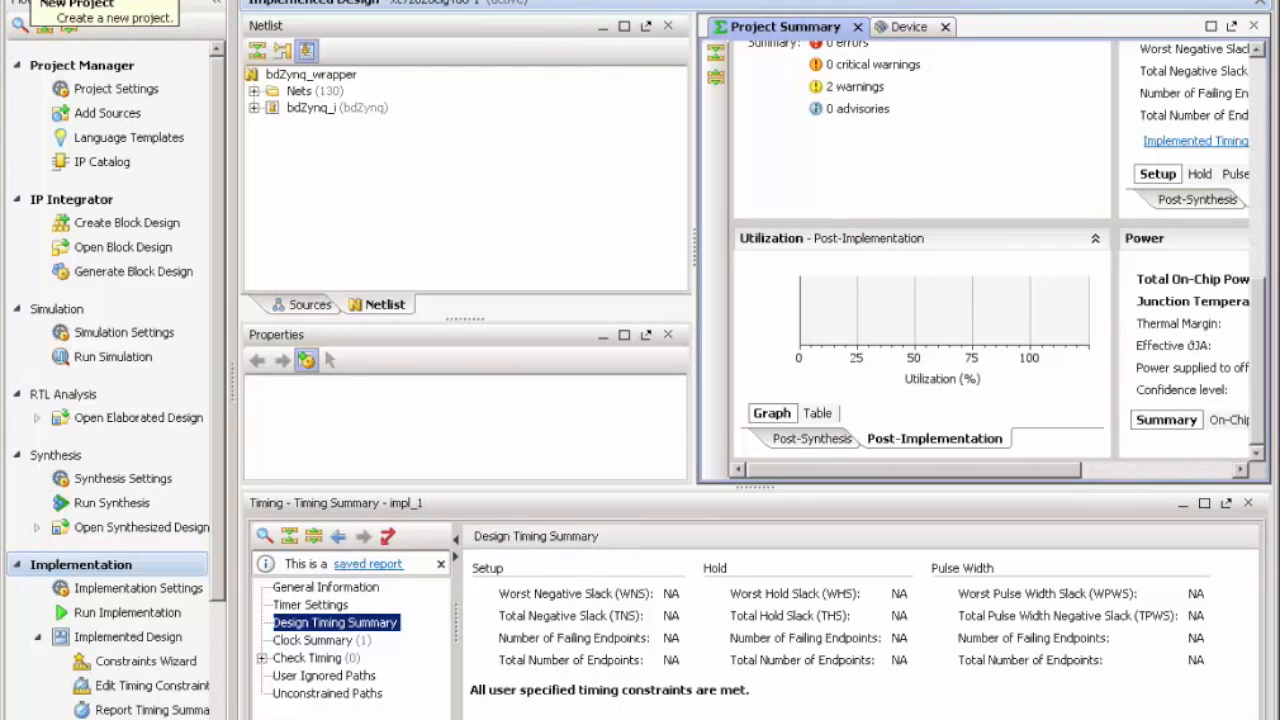
{"action": "left_click", "coordinate": [20, 5]}
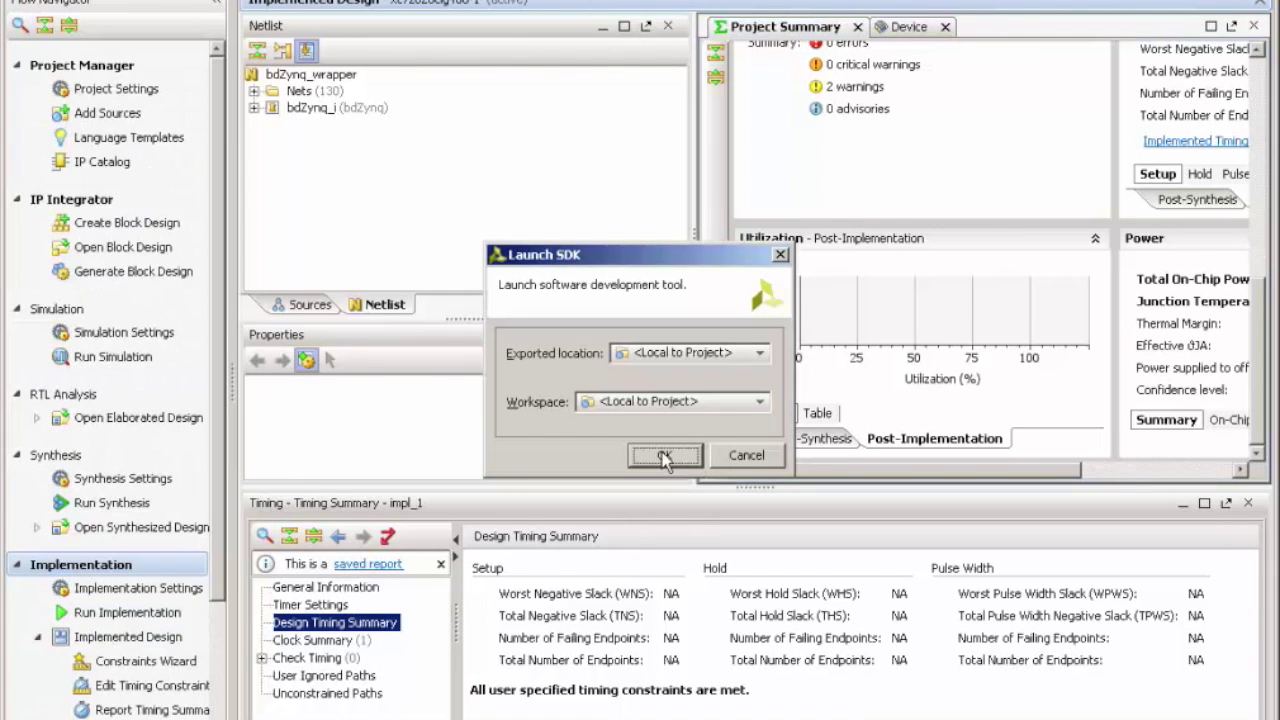
{"action": "left_click", "coordinate": [665, 455]}
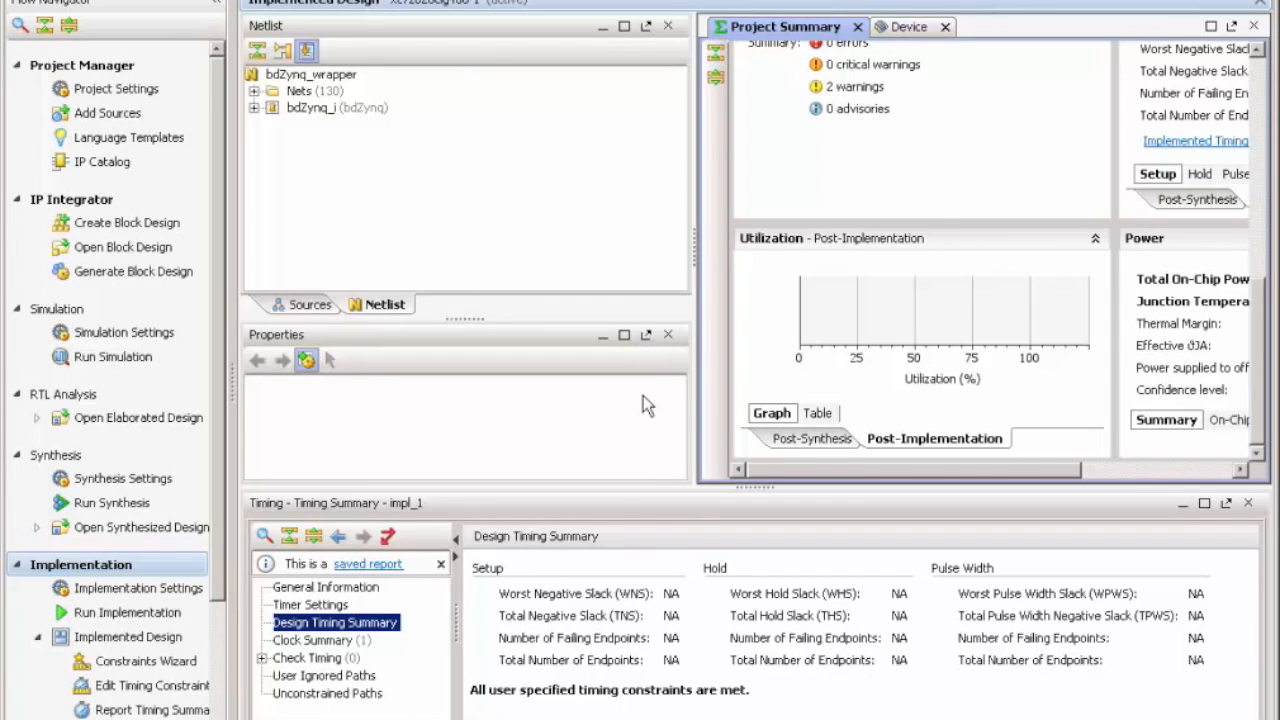
{"action": "mouse_move", "coordinate": [653, 428]}
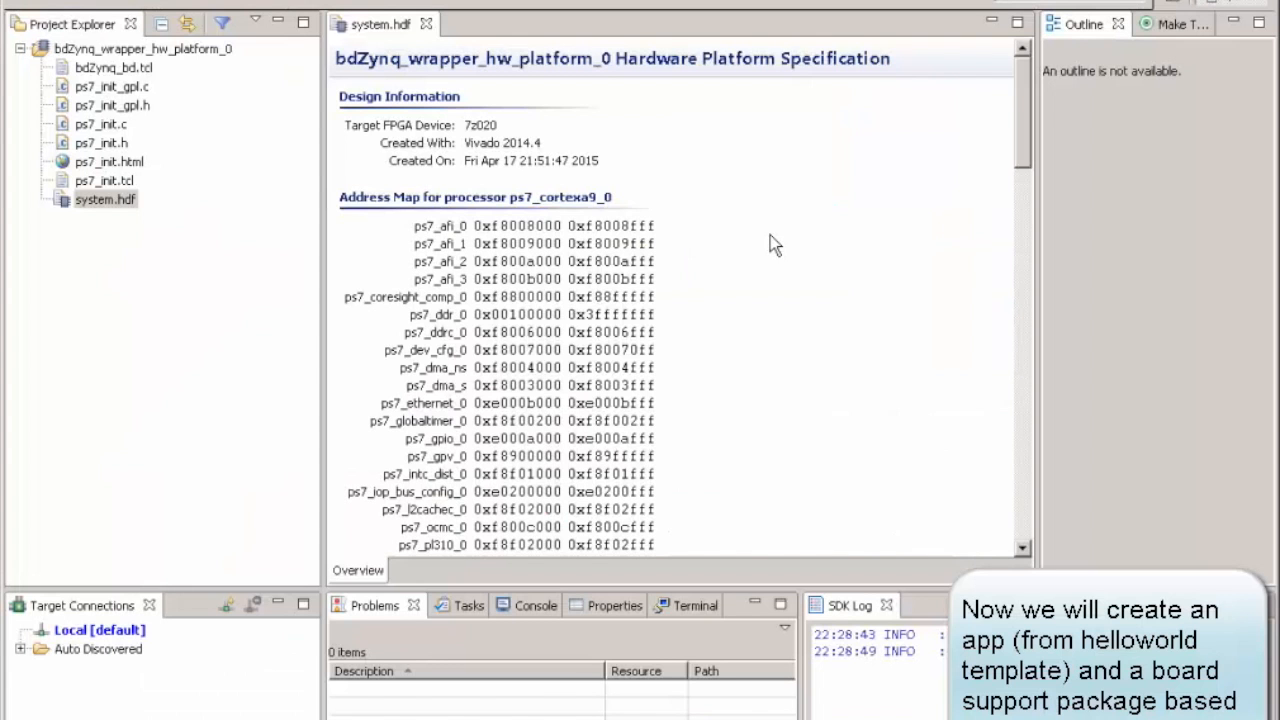
{"action": "mouse_move", "coordinate": [300, 513]}
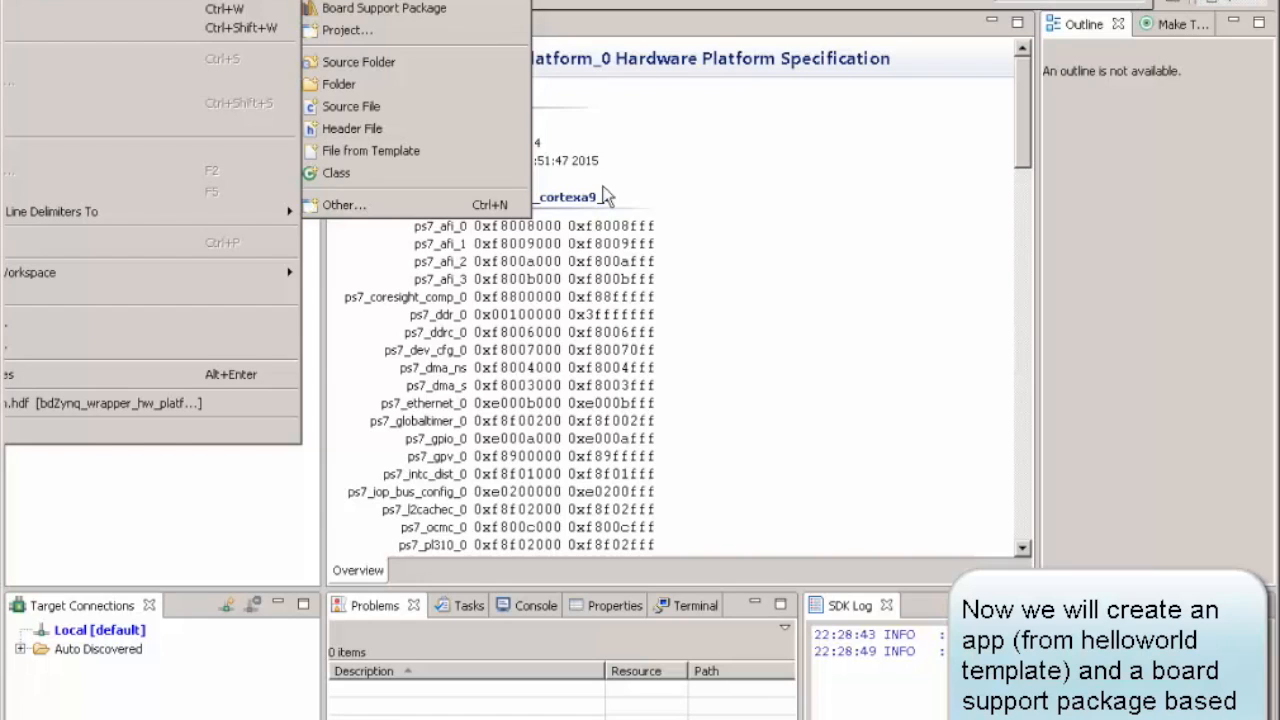
- Create application project testApp using the Hello World template
{"action": "left_click", "coordinate": [347, 30]}
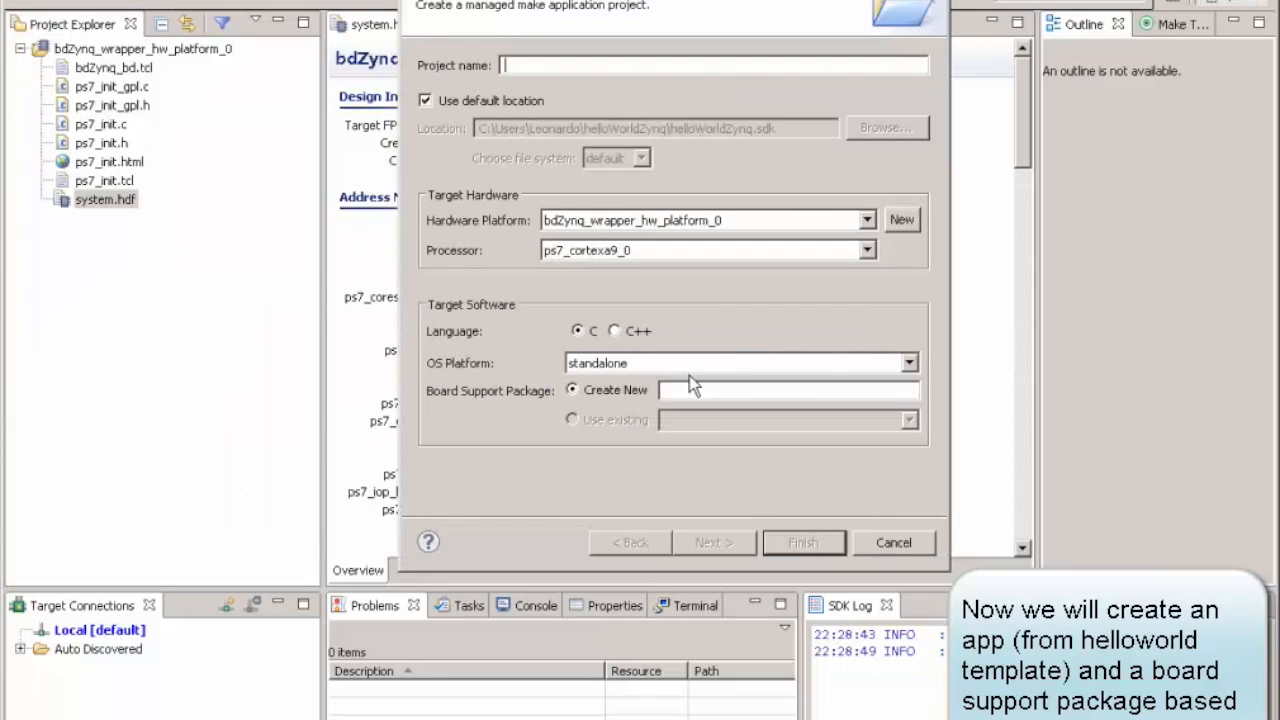
{"action": "type", "text": "testApp"}
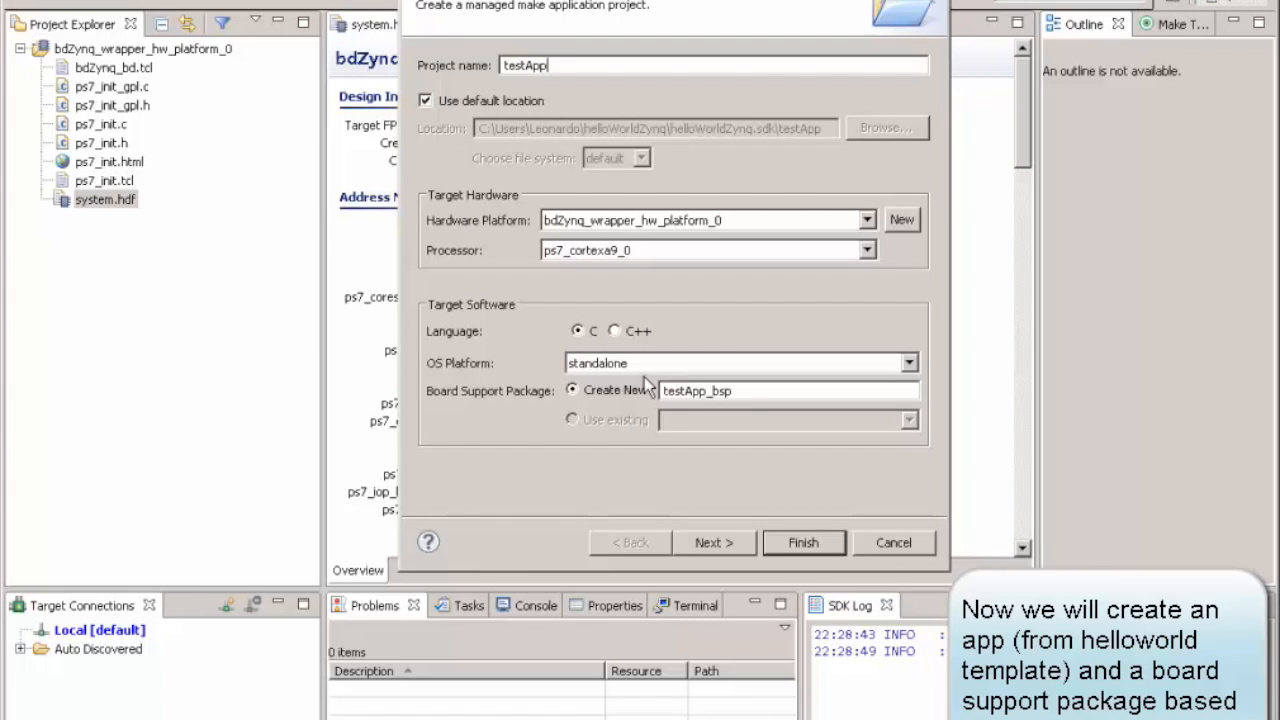
{"action": "mouse_move", "coordinate": [714, 542]}
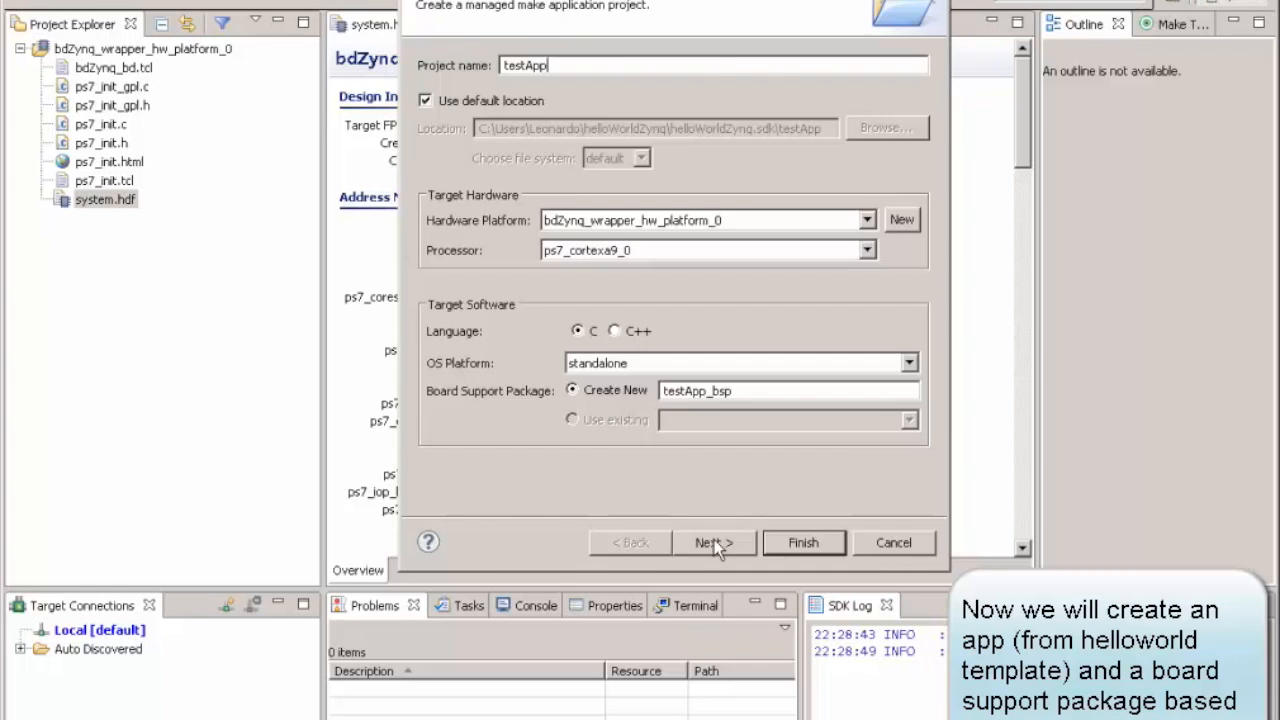
{"action": "left_click", "coordinate": [714, 542]}
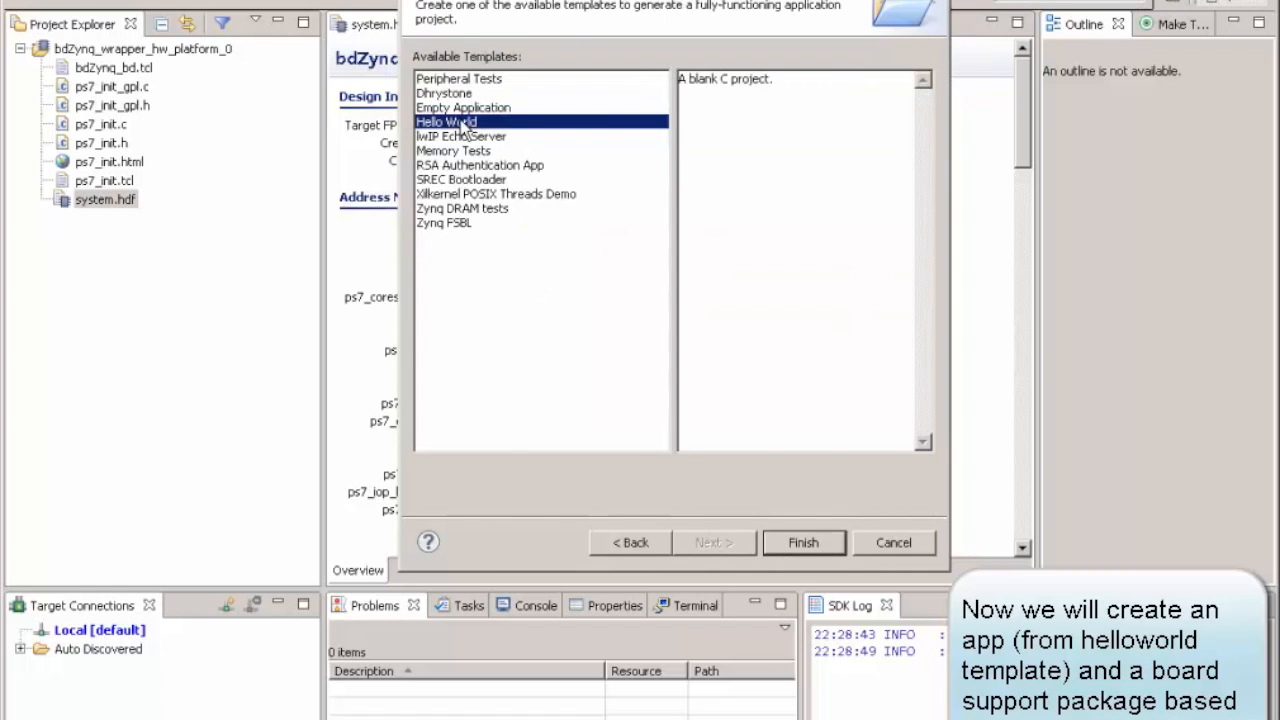
{"action": "left_click", "coordinate": [803, 542]}
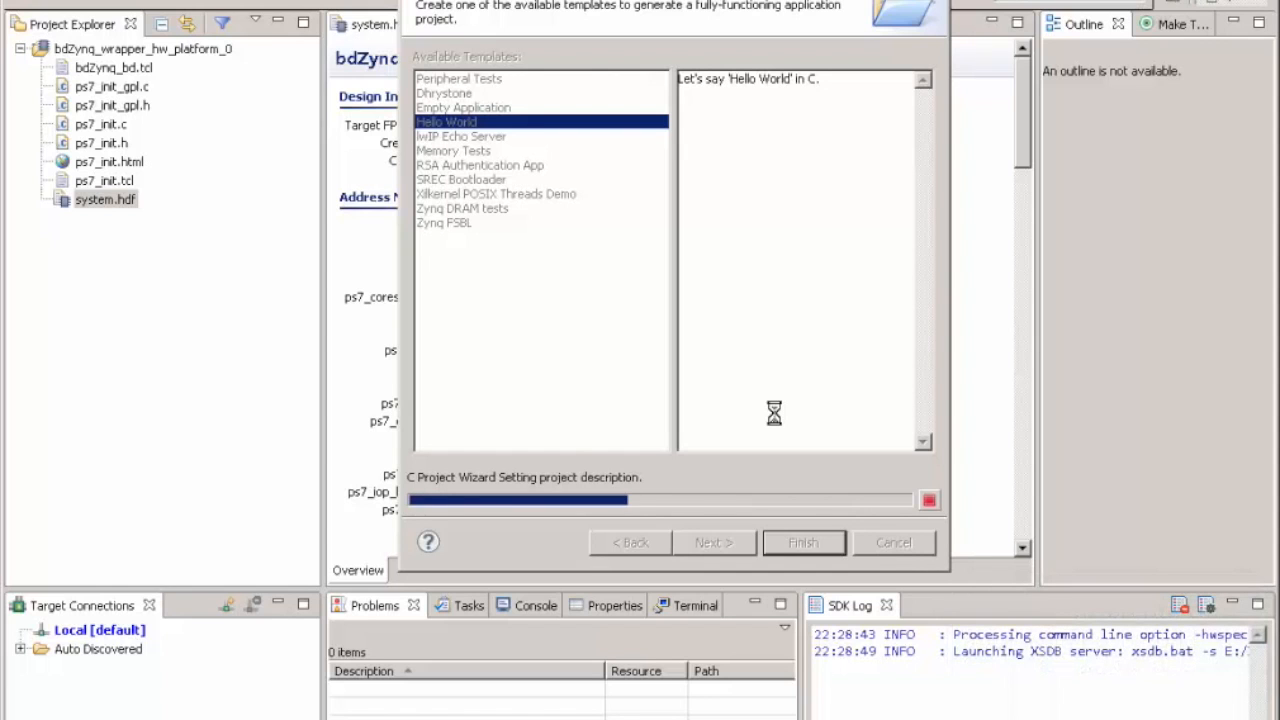
{"action": "left_click", "coordinate": [803, 542]}
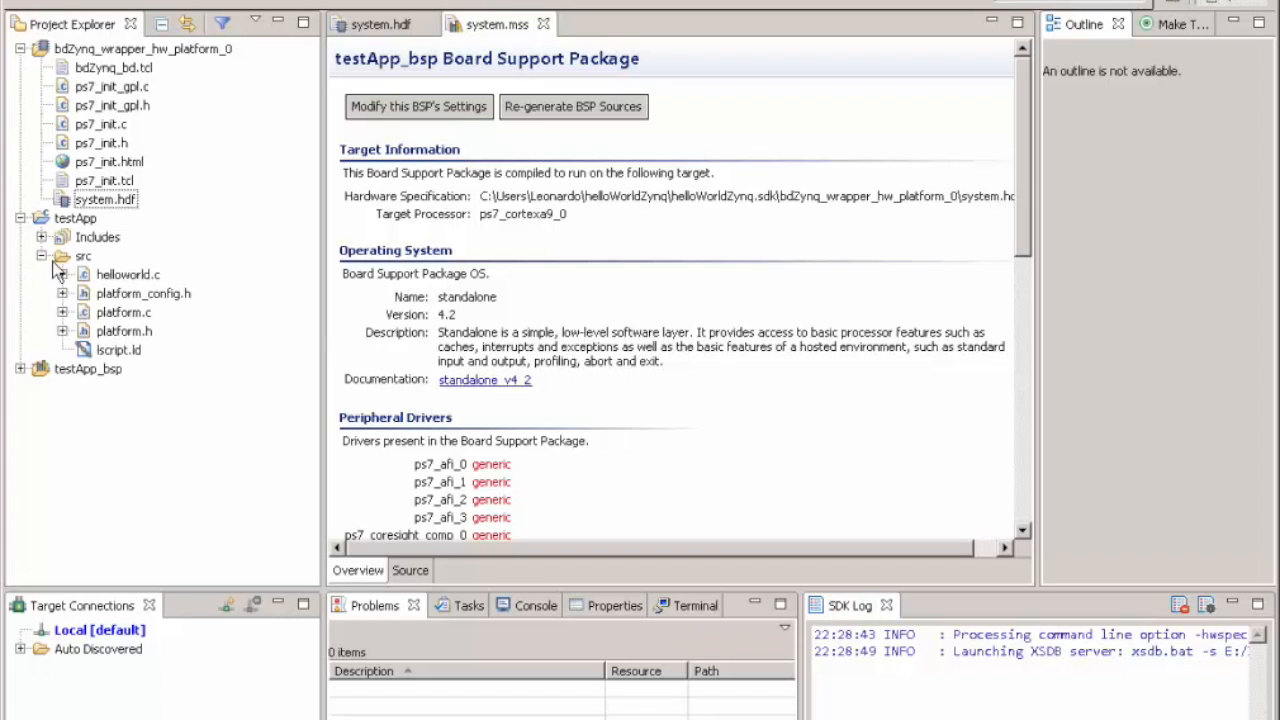
- Change the print call in helloworld.c to printf
{"action": "double_click", "coordinate": [127, 274]}
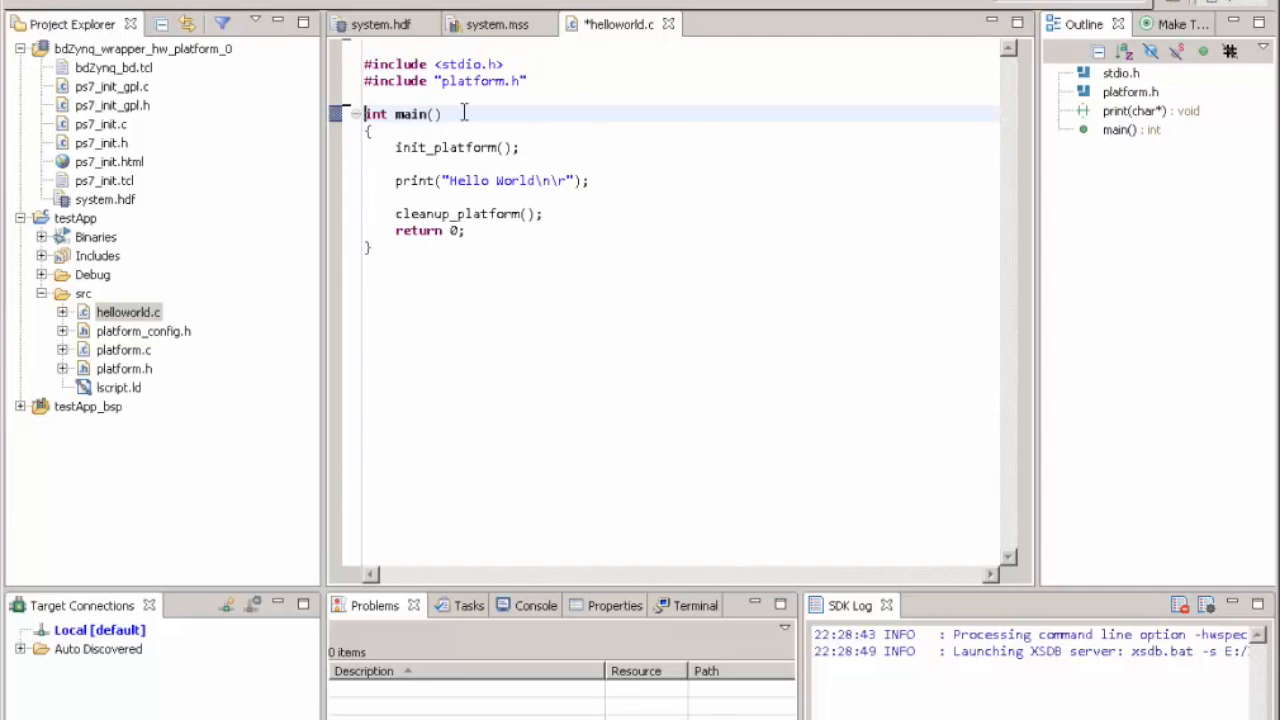
{"action": "left_click", "coordinate": [500, 180]}
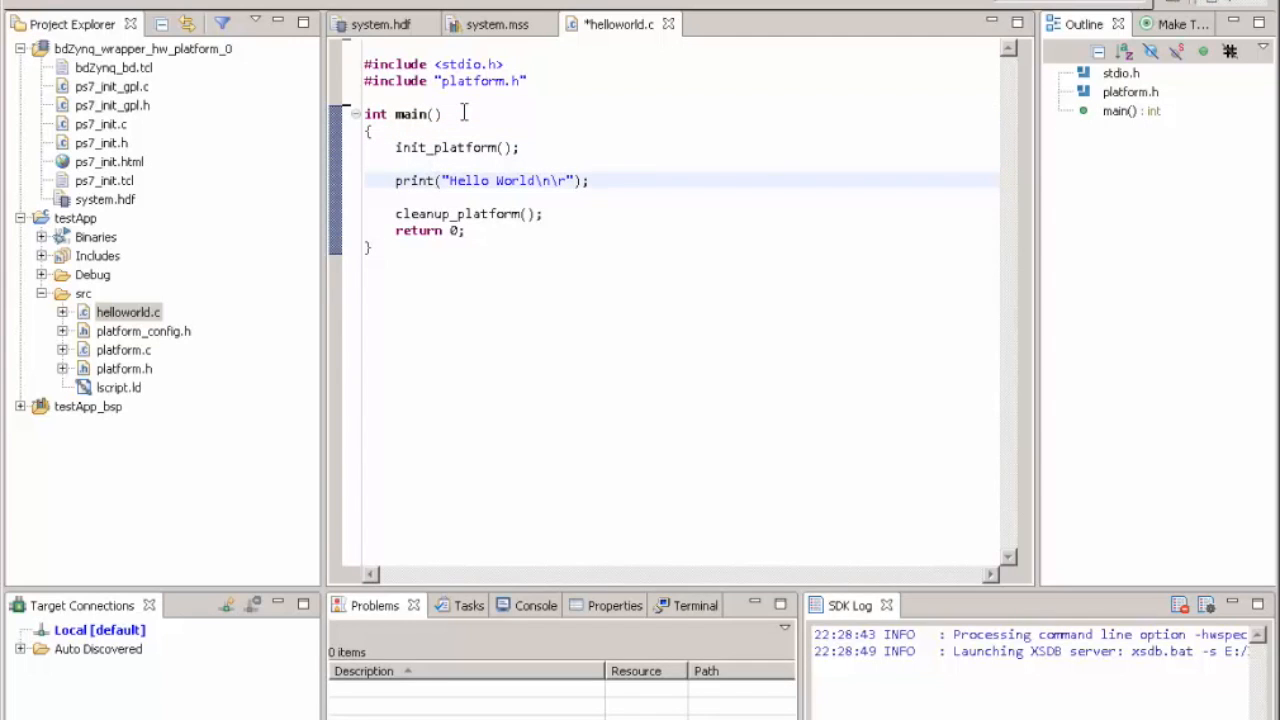
{"action": "type", "text": "f"}
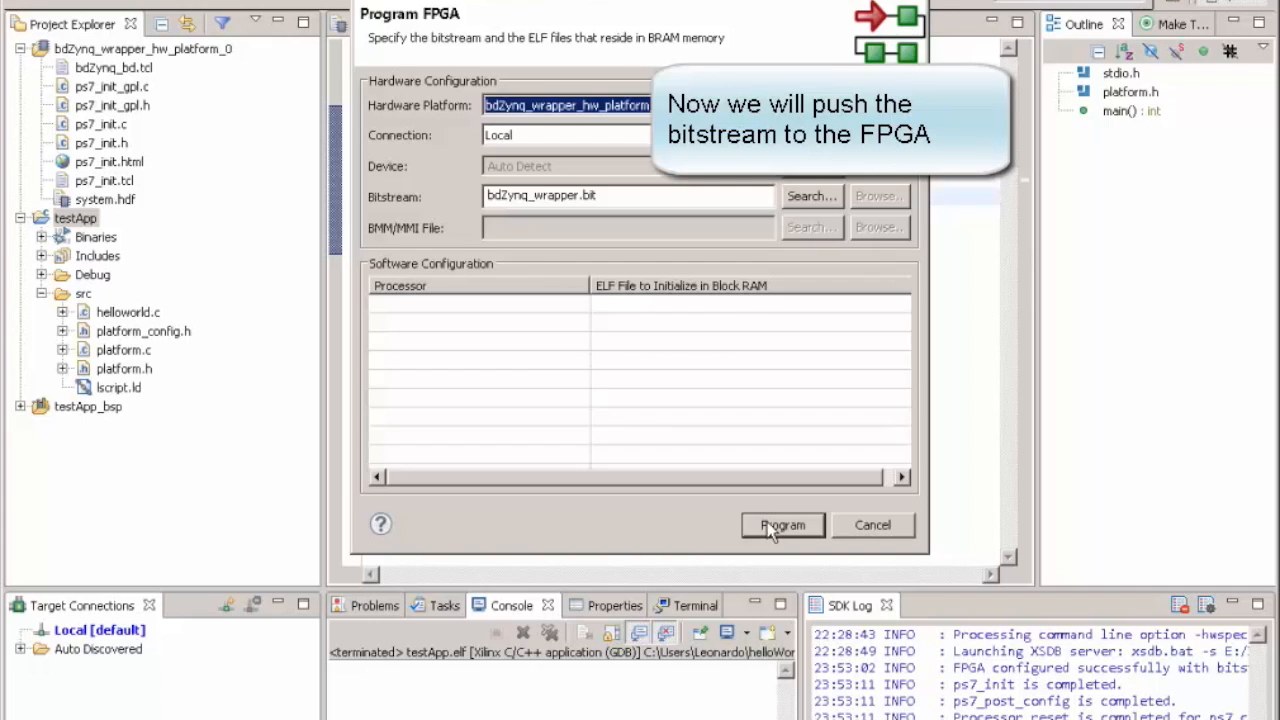
- Program the FPGA with the bdZynq_wrapper.bit bitstream
{"action": "left_click", "coordinate": [782, 525]}
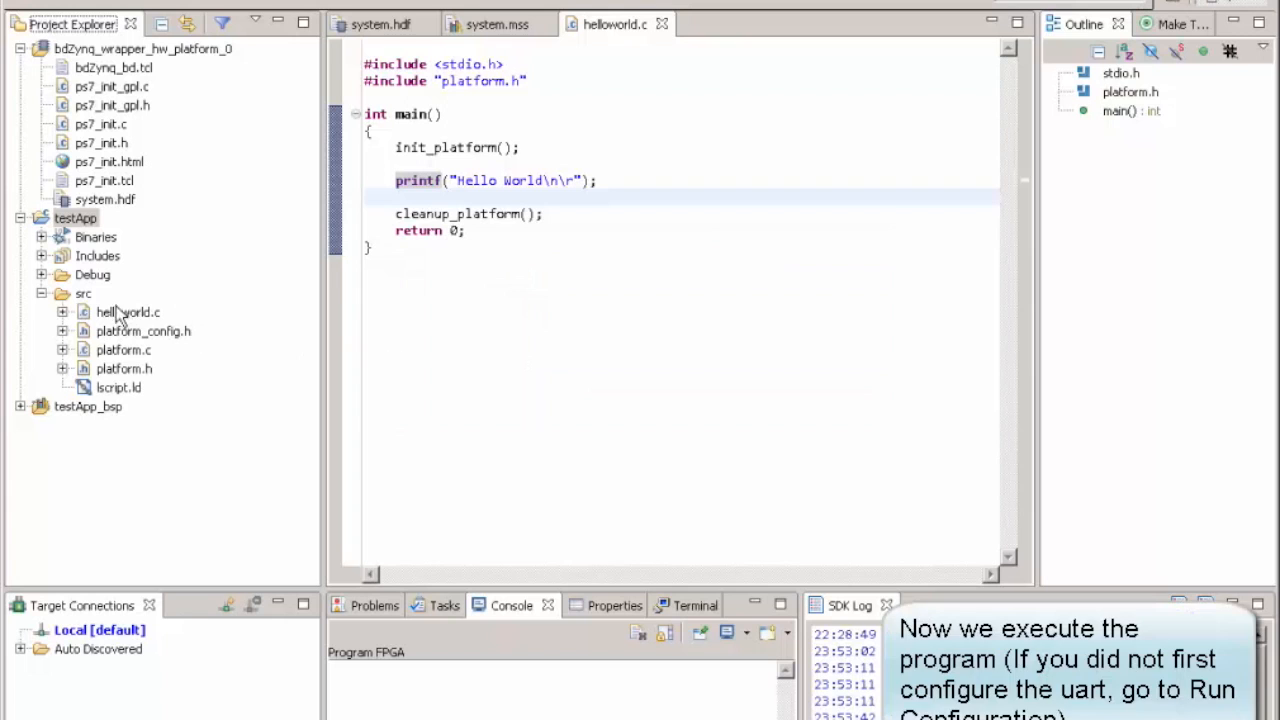
- Launch testApp on hardware via GDB, then reopen testApp's context menu
{"action": "right_click", "coordinate": [75, 217]}
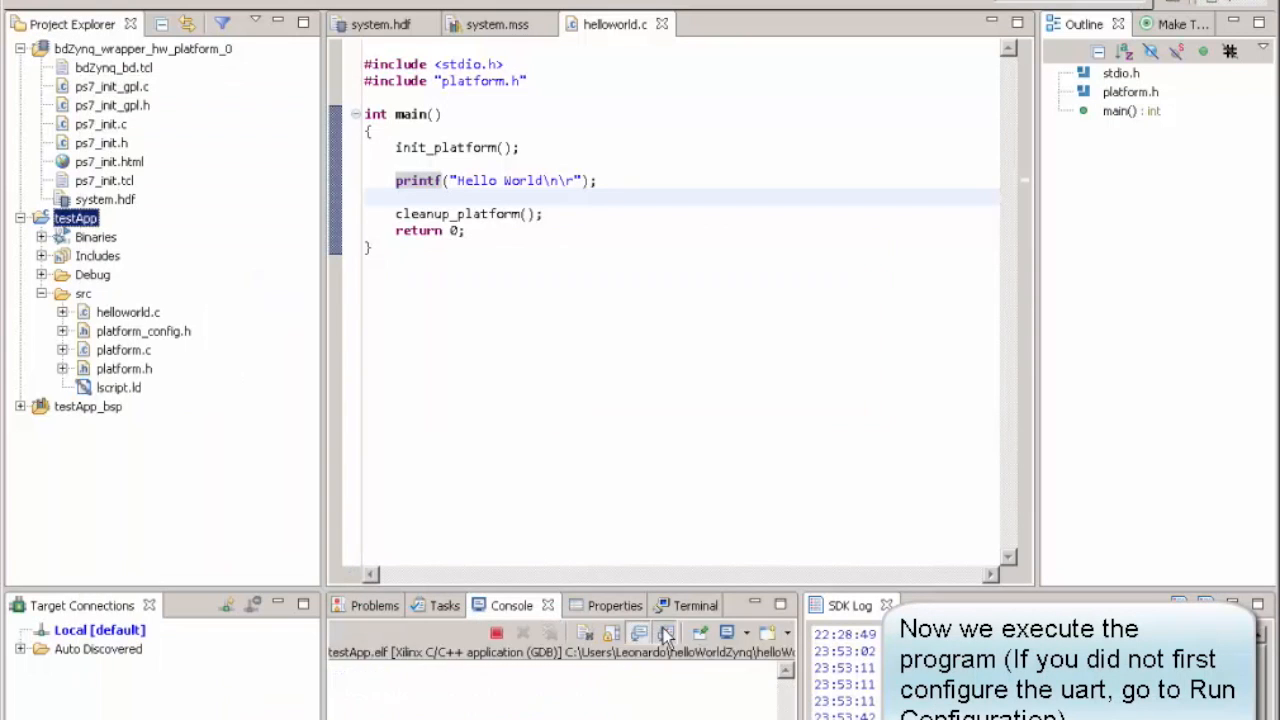
{"action": "left_click", "coordinate": [668, 632]}
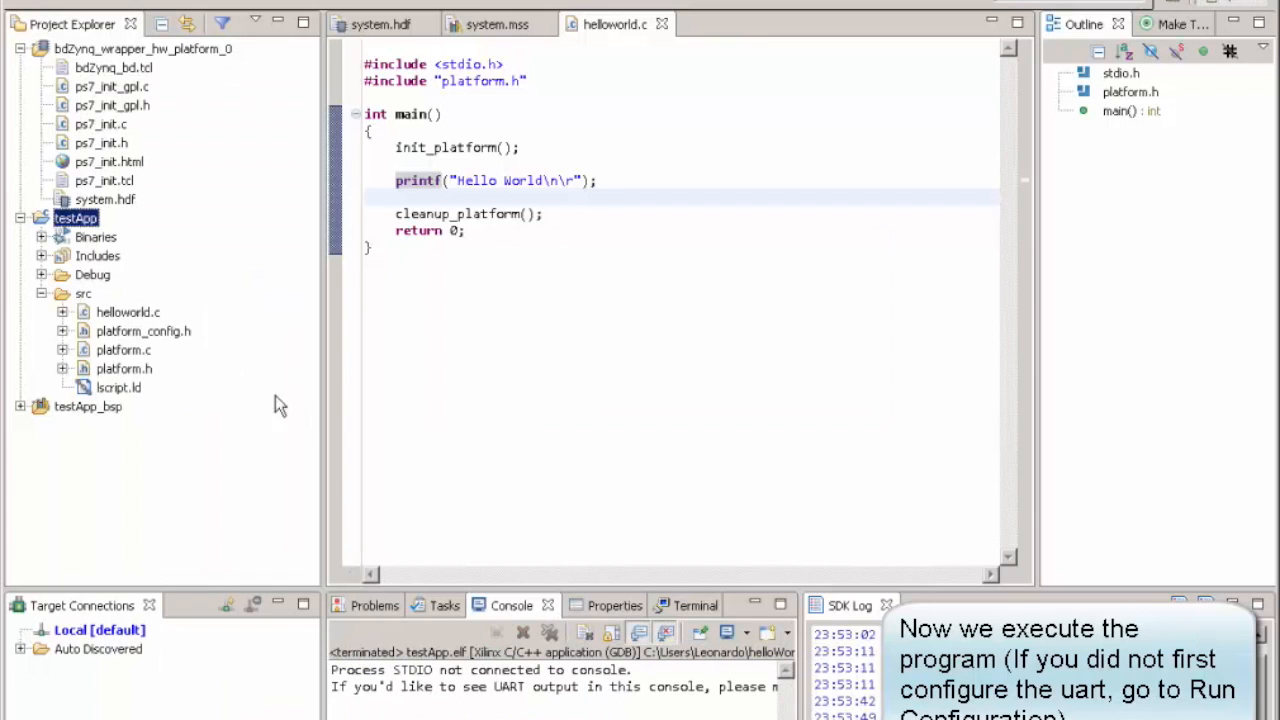
{"action": "right_click", "coordinate": [75, 218]}
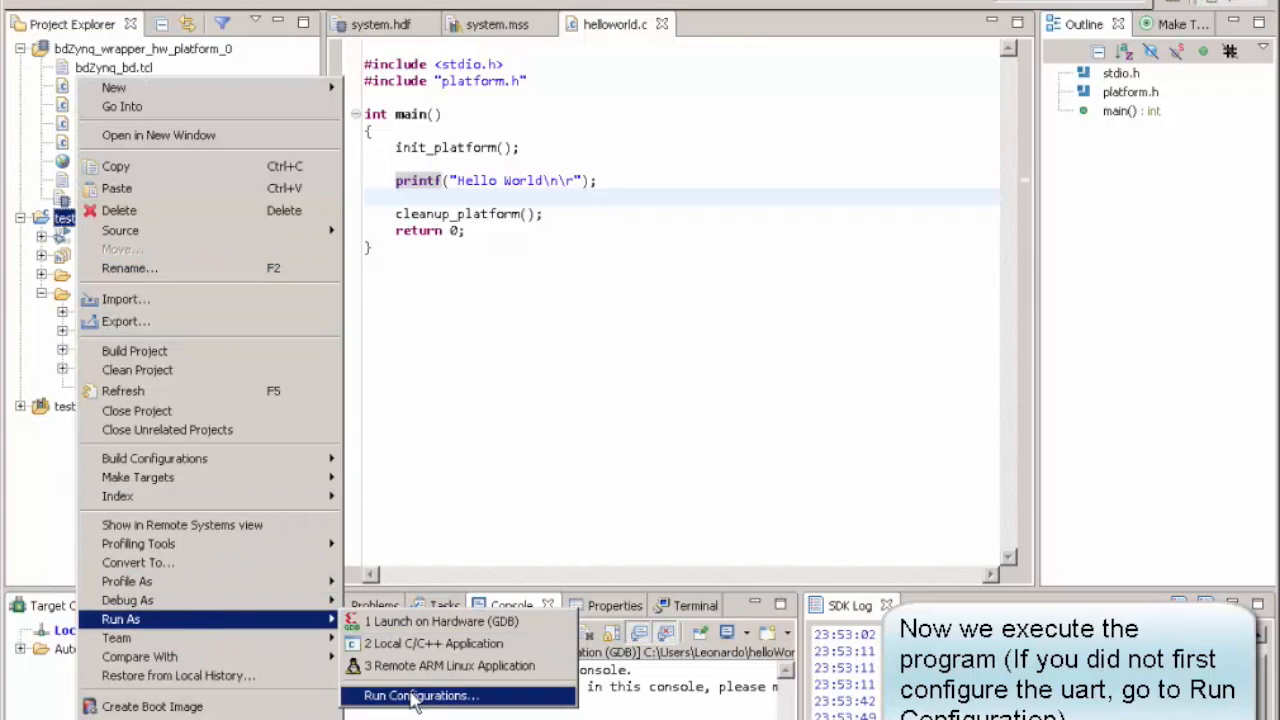
- Set testApp's STDIO connection to 115200 baud in Run Configurations and run it
{"action": "left_click", "coordinate": [420, 695]}
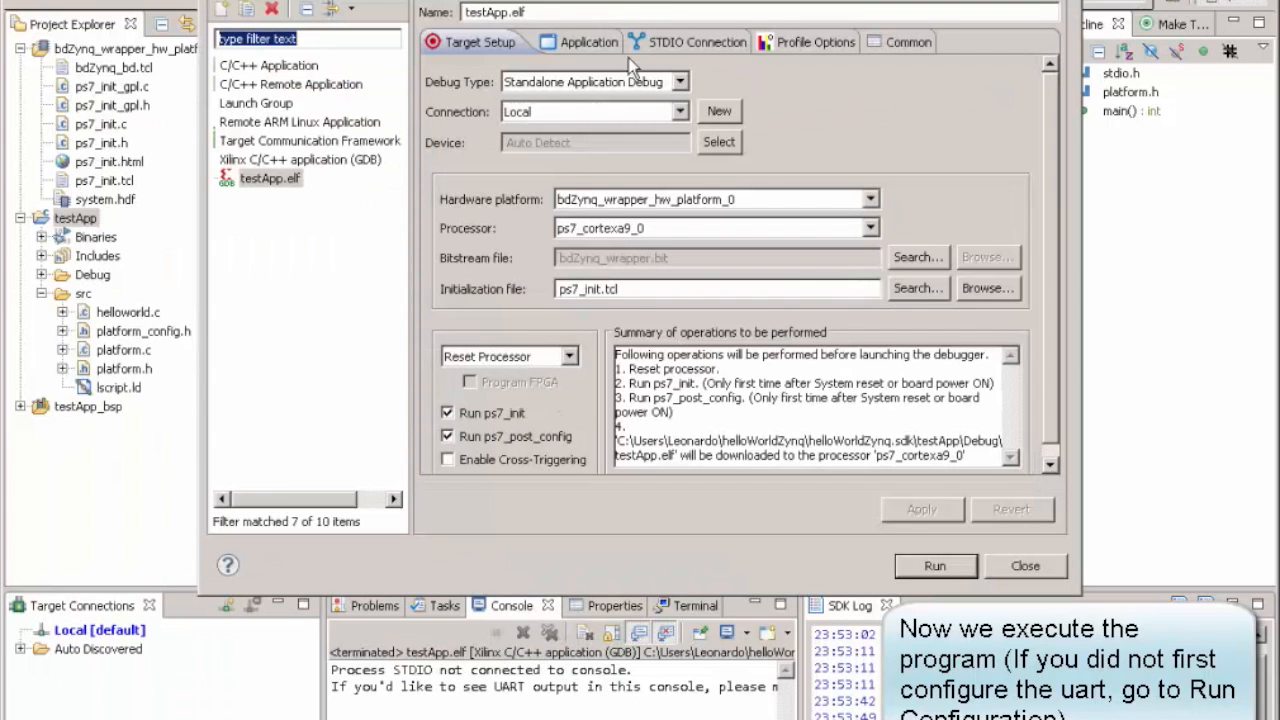
{"action": "left_click", "coordinate": [683, 42]}
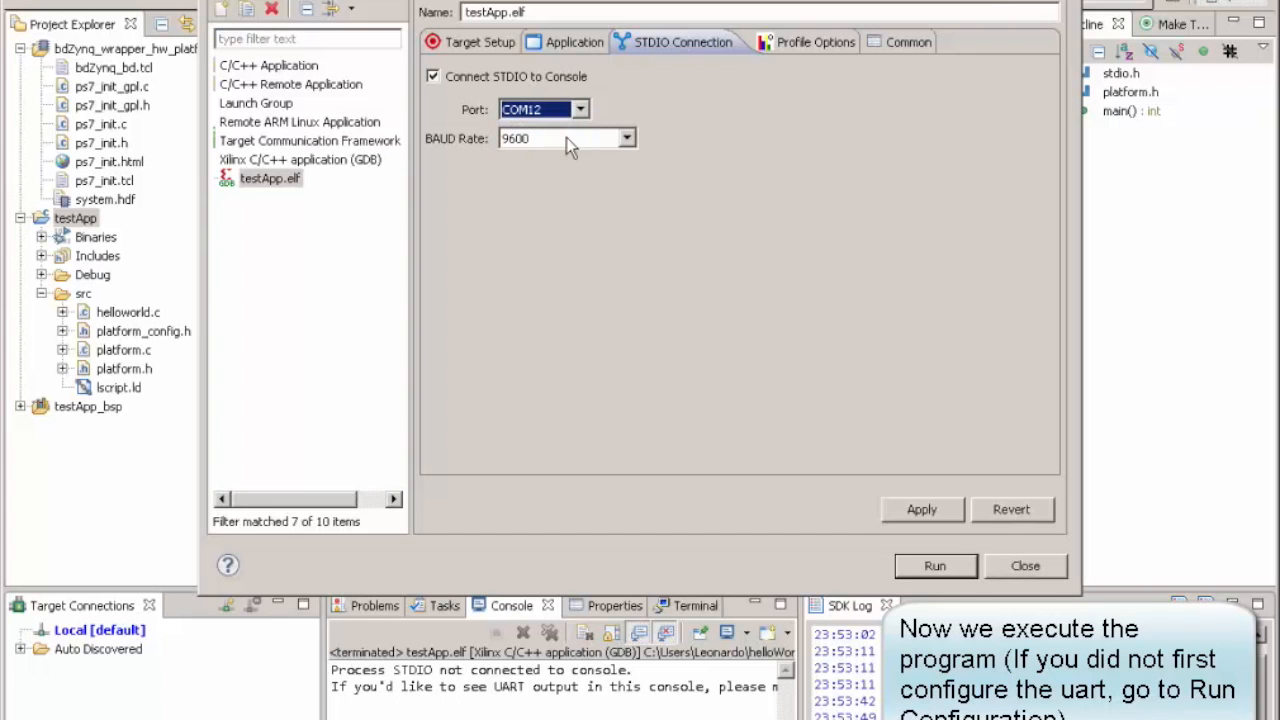
{"action": "left_click", "coordinate": [626, 138]}
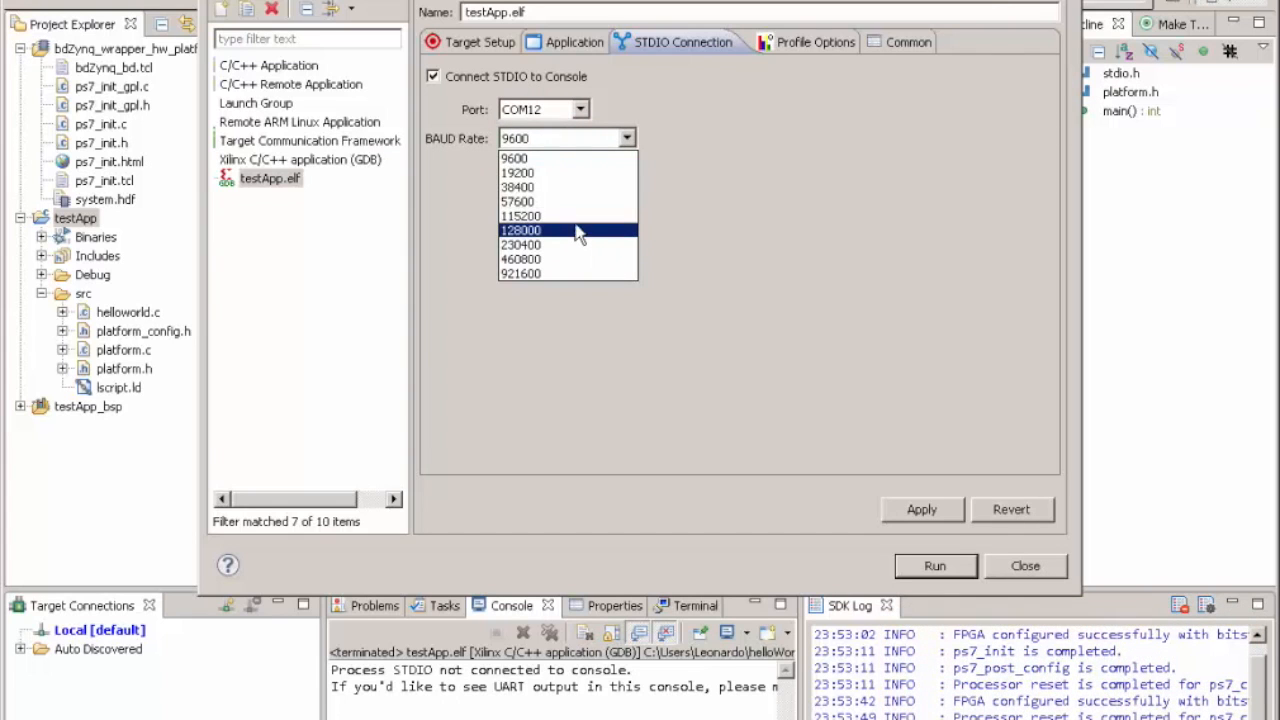
{"action": "left_click", "coordinate": [520, 216]}
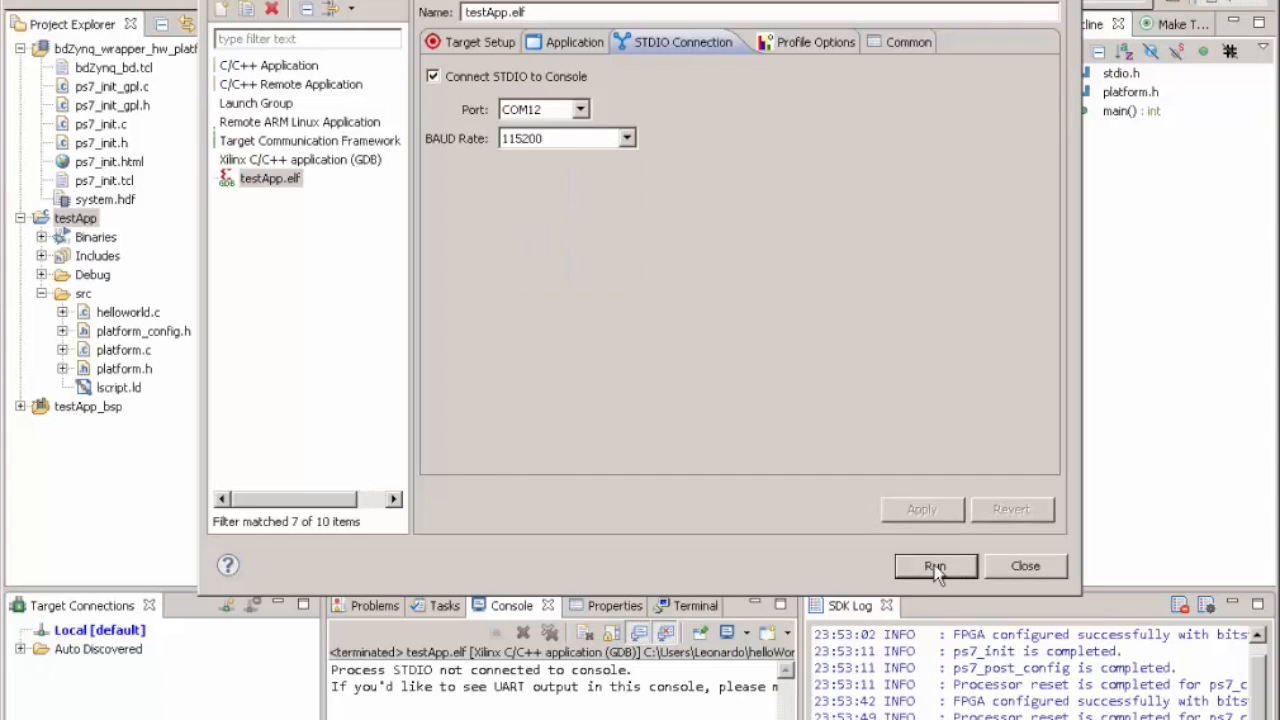
{"action": "left_click", "coordinate": [935, 566]}
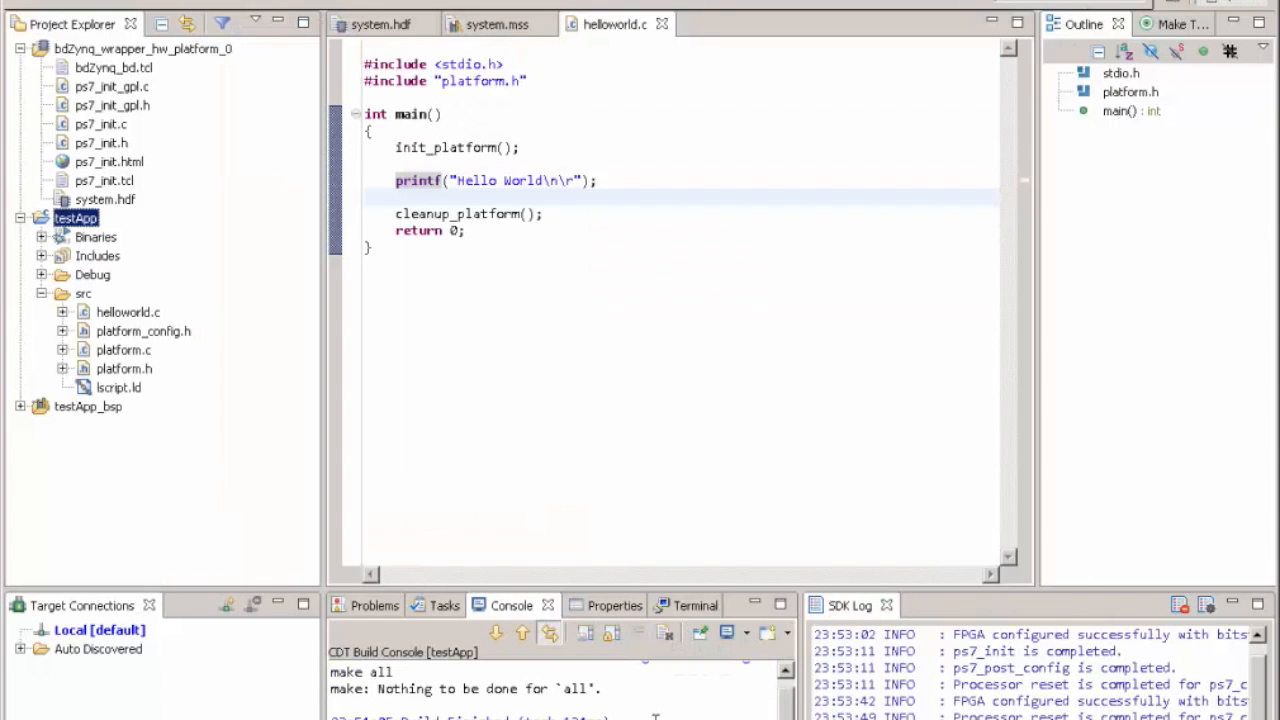